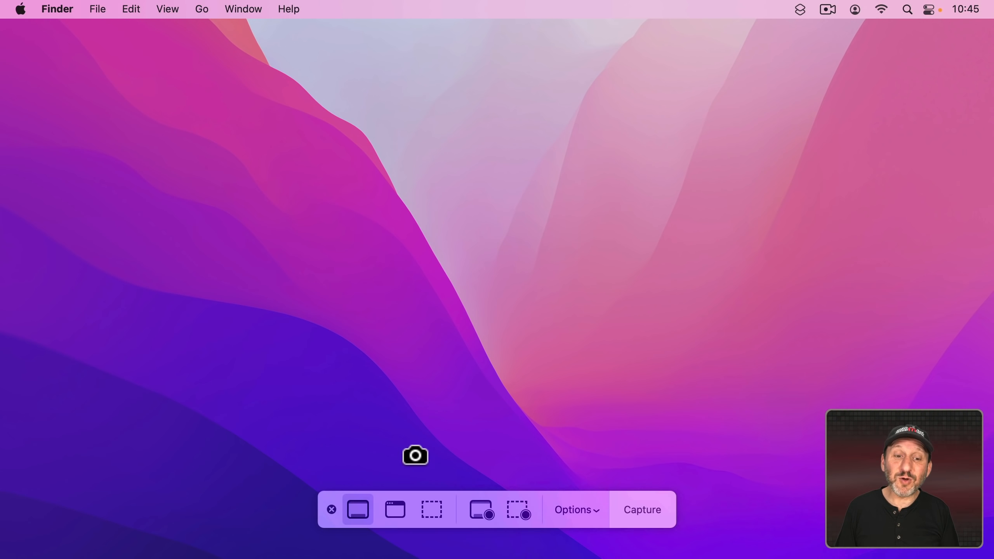
pyautogui.moveTo(589, 455)
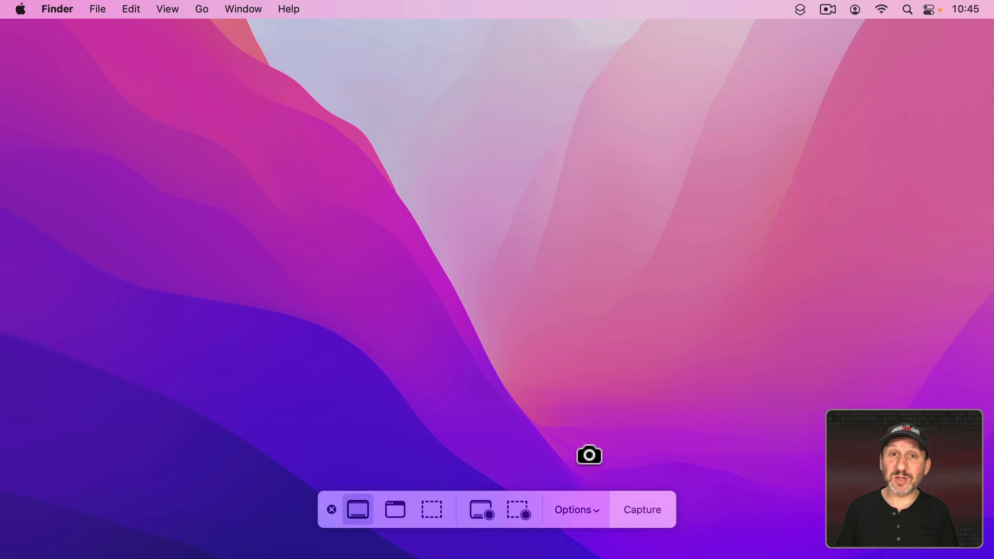
pyautogui.moveTo(357, 514)
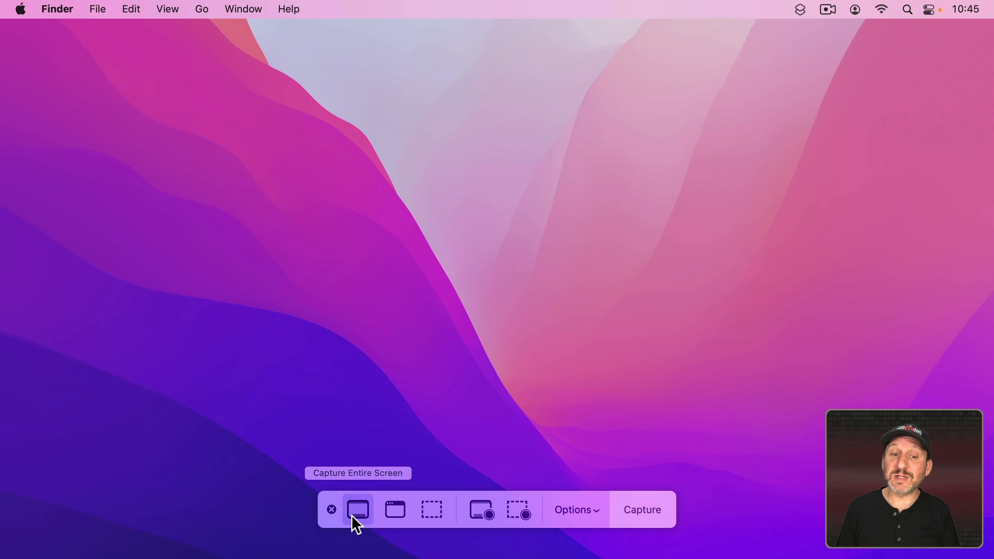
pyautogui.moveTo(431, 510)
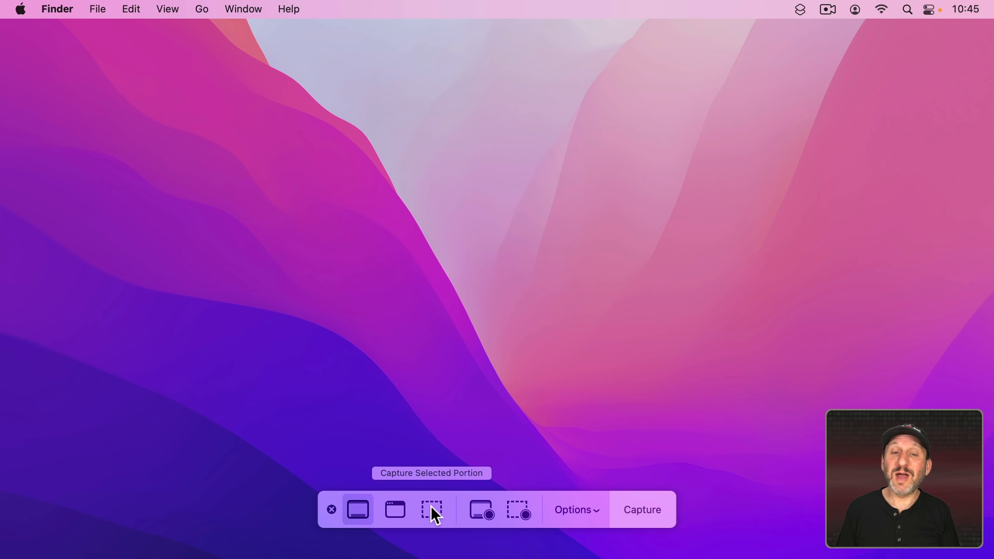
pyautogui.moveTo(518, 509)
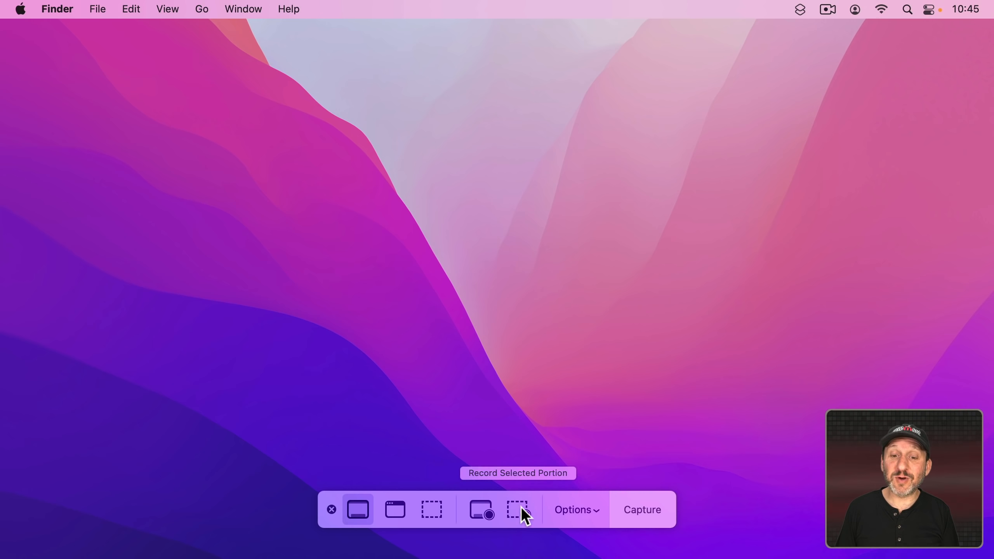
# - Show the screenshot toolbar's Options list with save locations and timer choices
pyautogui.click(575, 510)
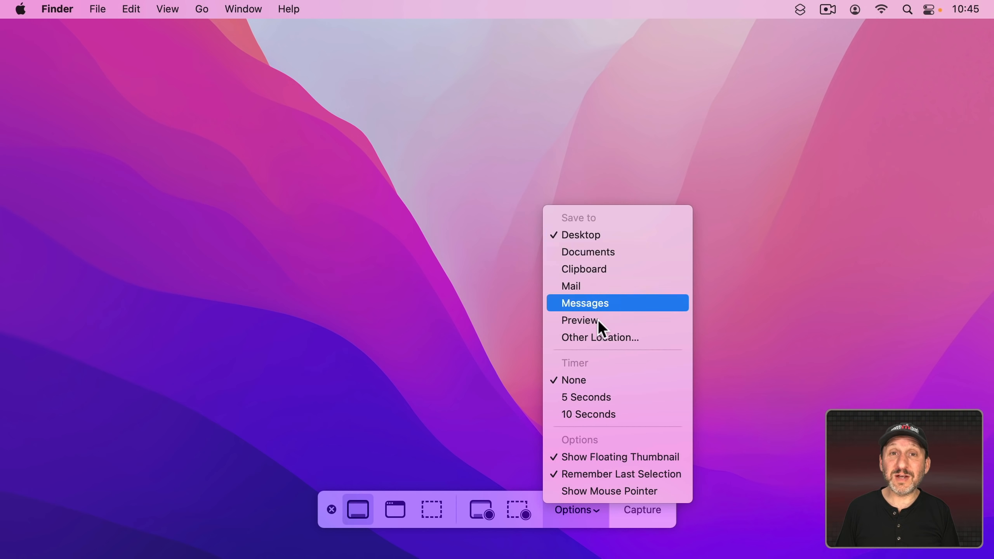
pyautogui.moveTo(610, 491)
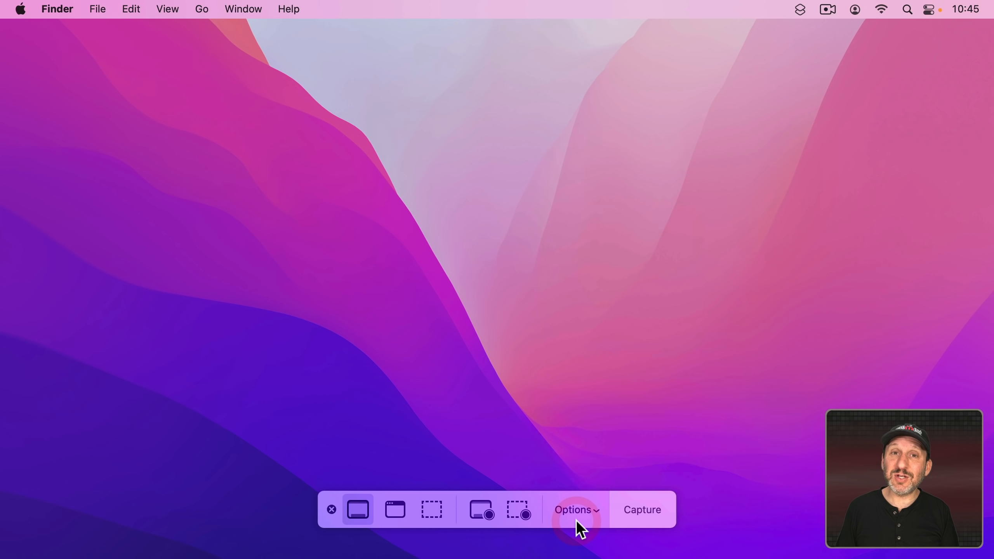
pyautogui.moveTo(577, 522)
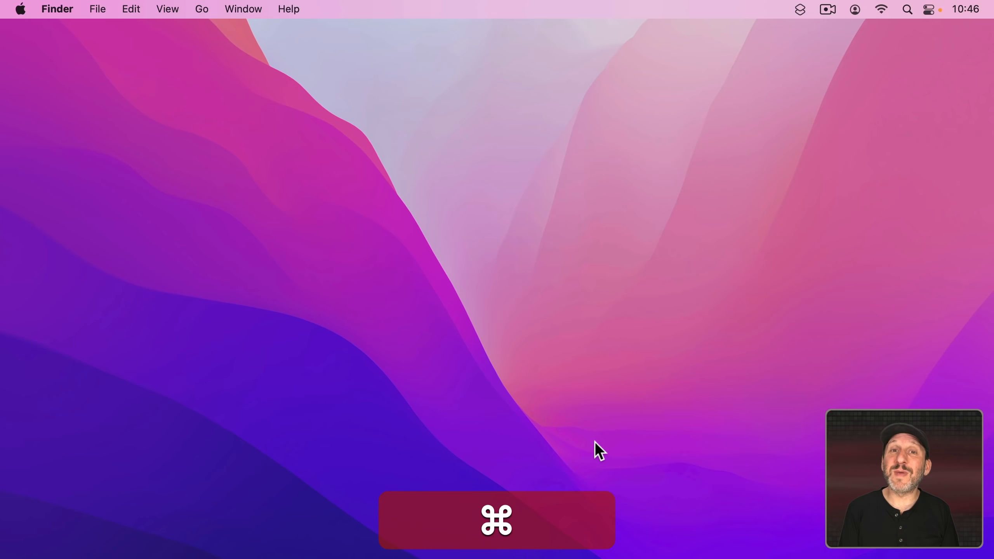
# - Search Spotlight for calculator.app to launch Calculator
pyautogui.press('cmd+space')
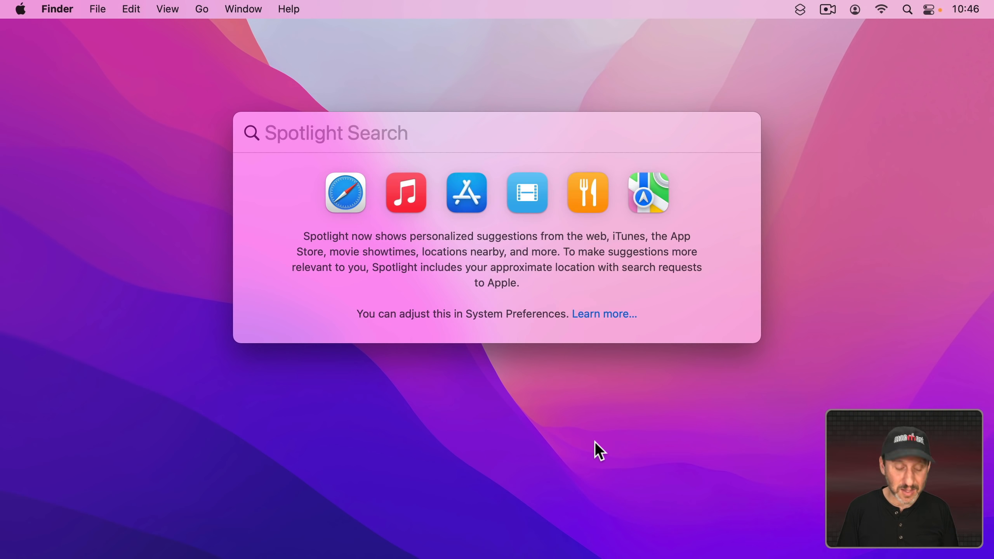
pyautogui.write('calculator.app')
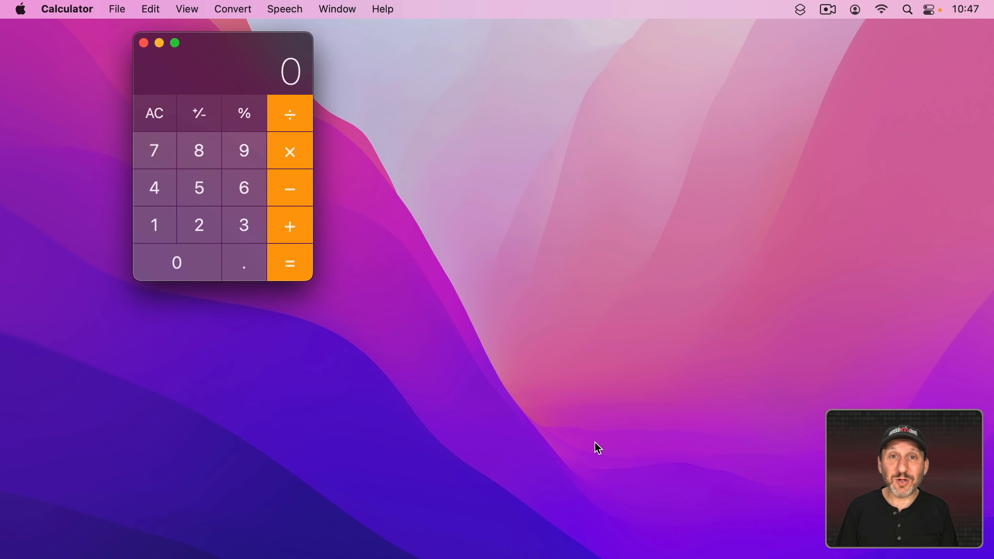
# - Close the Calculator window, leaving the desktop empty
pyautogui.click(143, 43)
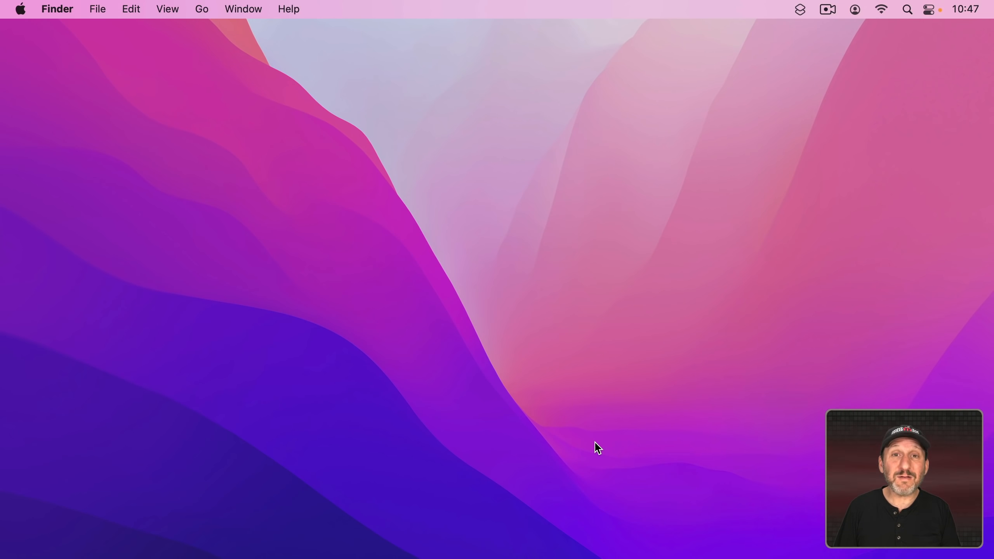
pyautogui.click(83, 533)
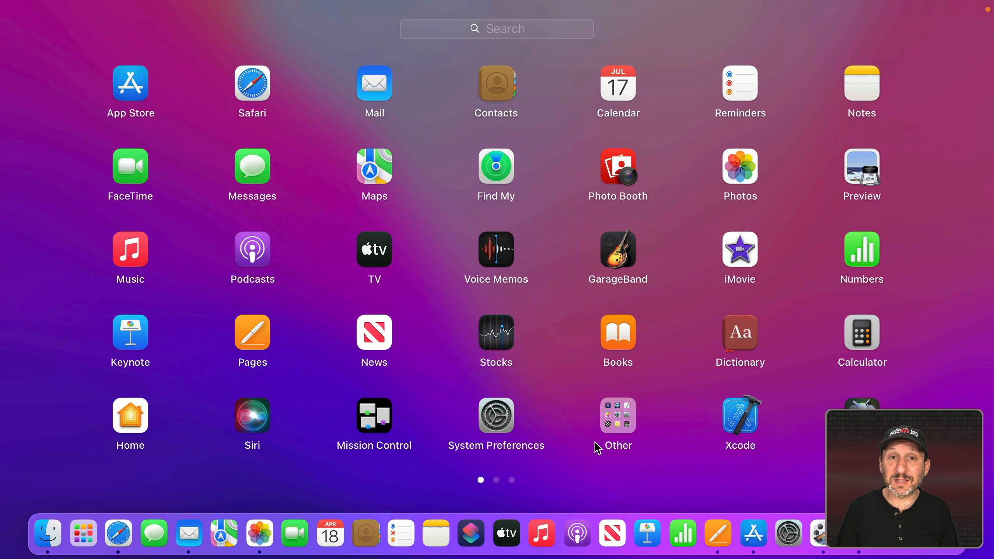
pyautogui.write('cal')
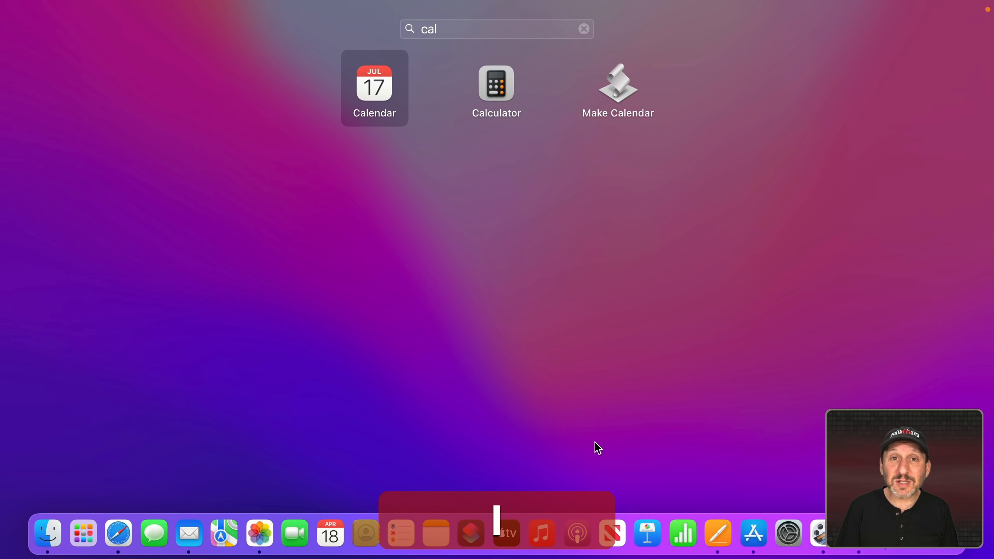
pyautogui.click(496, 82)
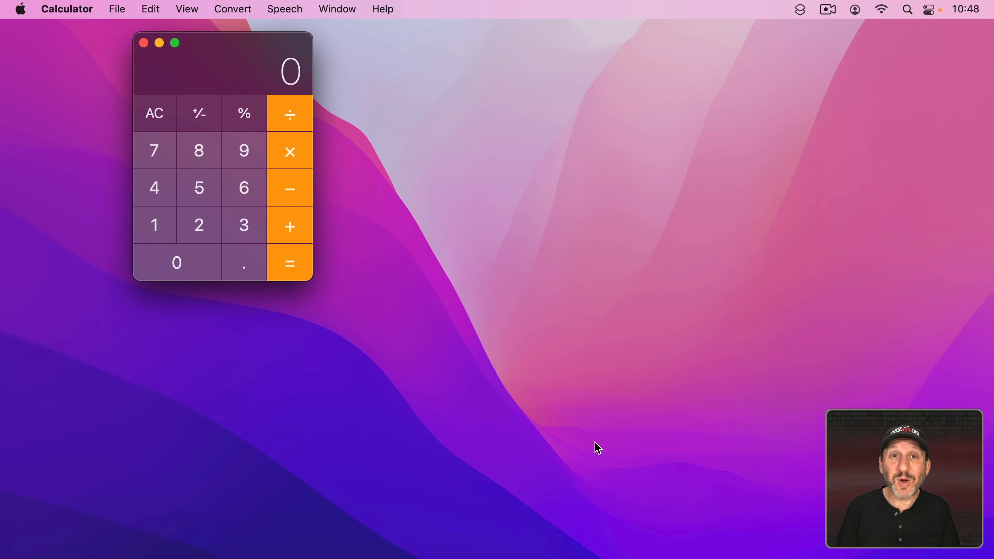
pyautogui.click(143, 43)
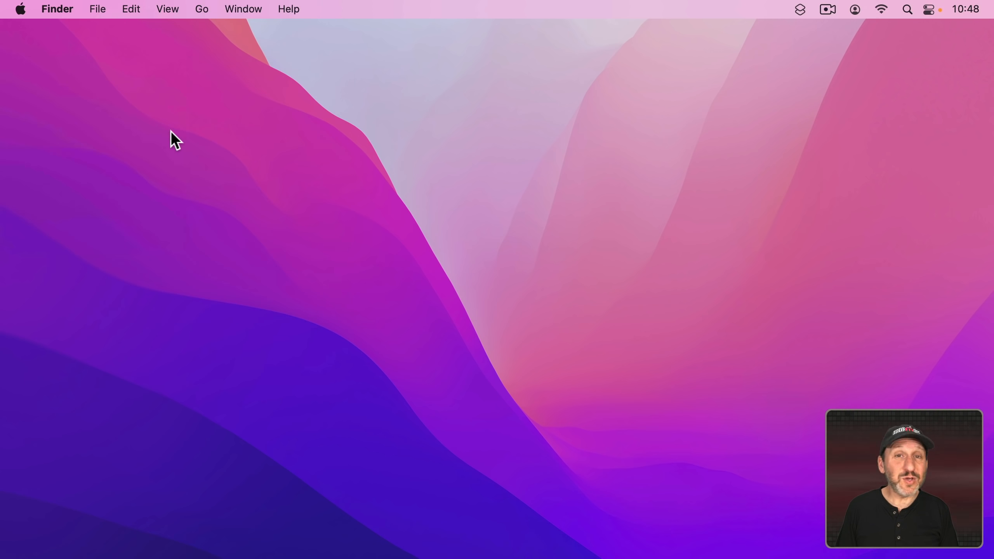
pyautogui.moveTo(35, 35)
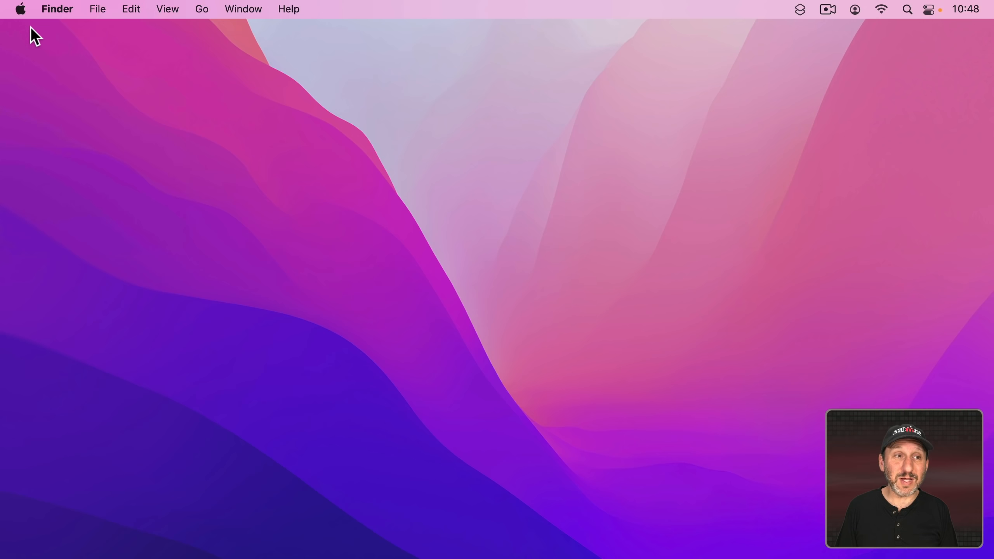
# - View the Keyboard Shortcuts settings in System Preferences via the Apple menu
pyautogui.click(19, 9)
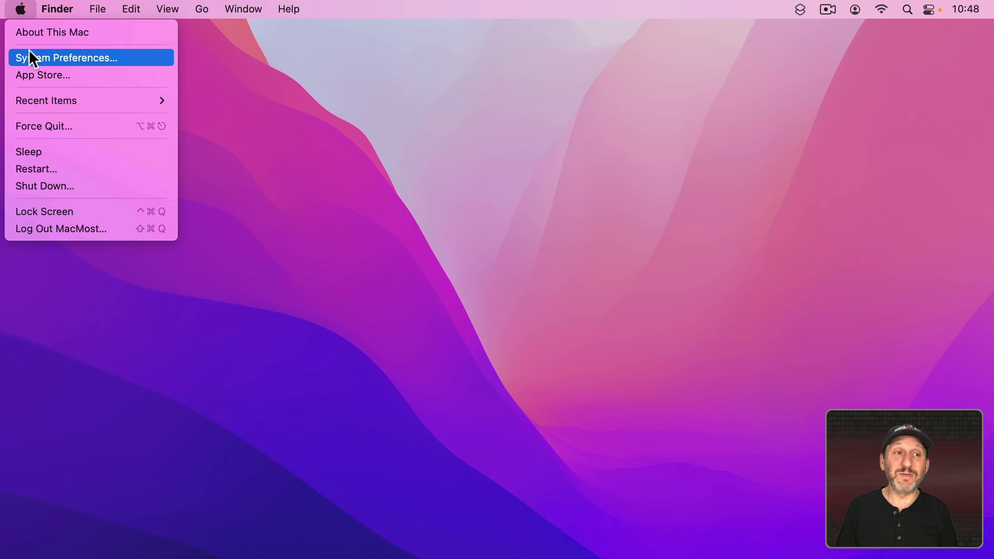
pyautogui.click(67, 58)
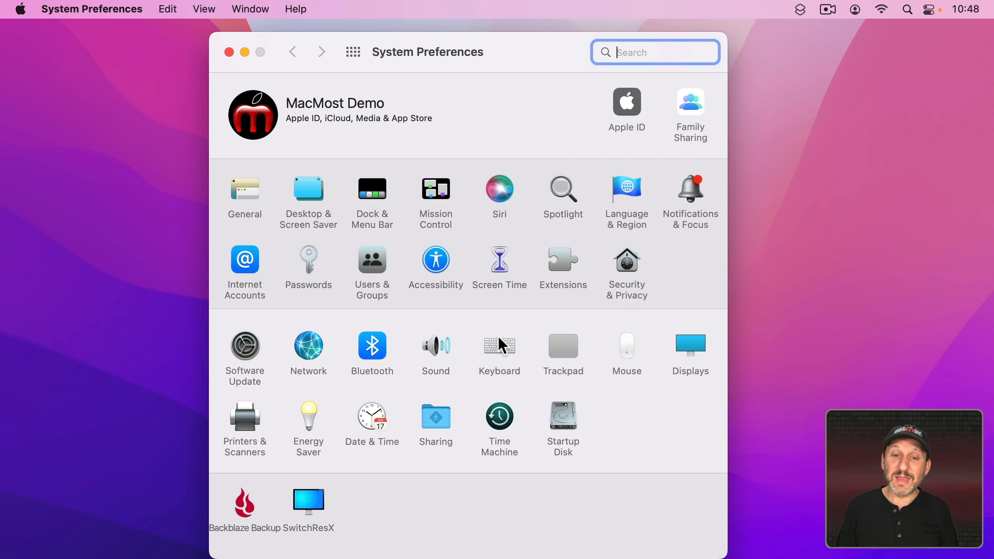
pyautogui.click(498, 347)
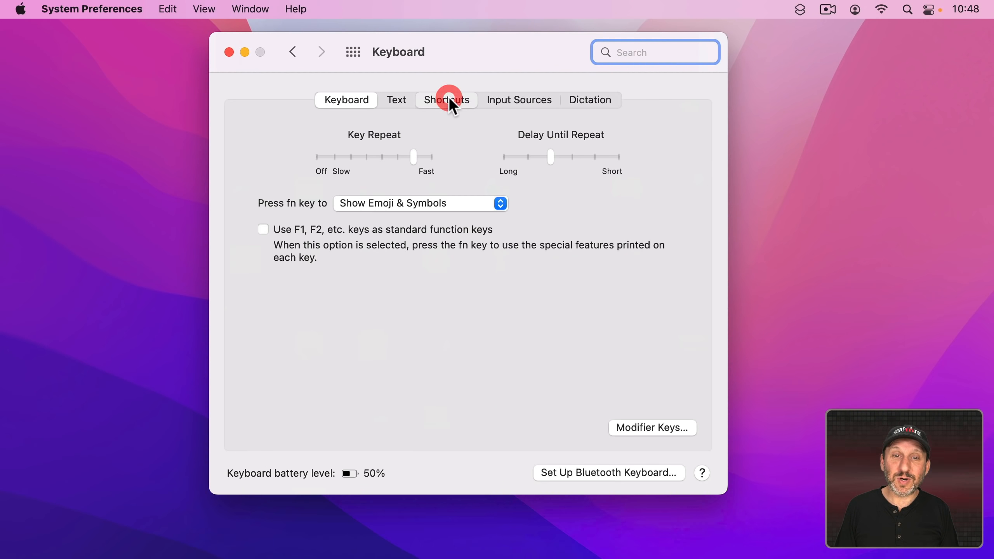
pyautogui.click(446, 100)
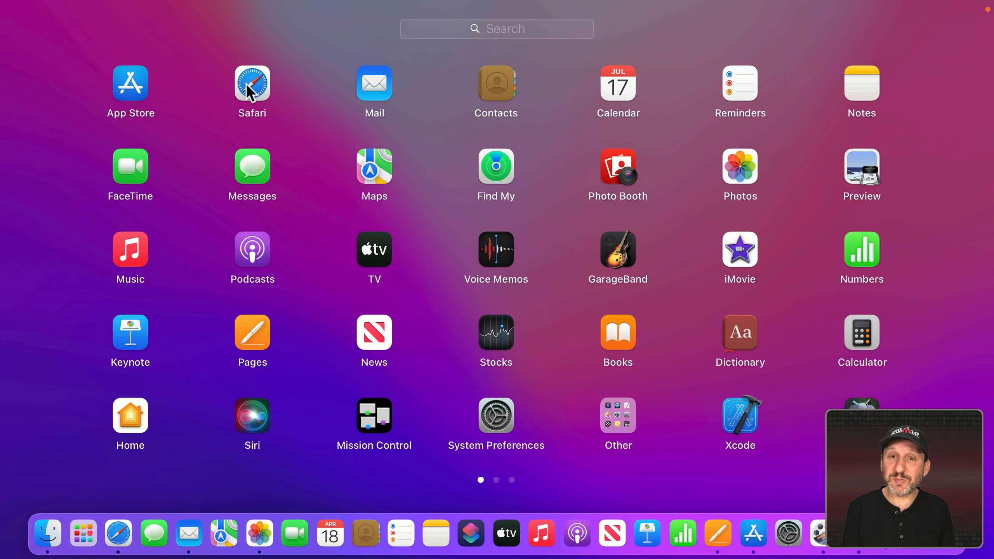
pyautogui.click(861, 331)
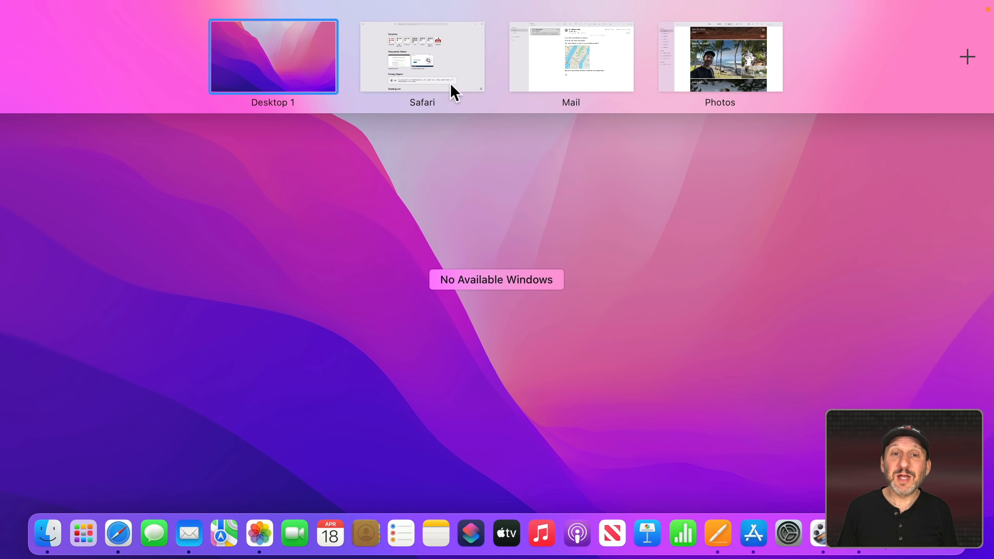
pyautogui.moveTo(412, 76)
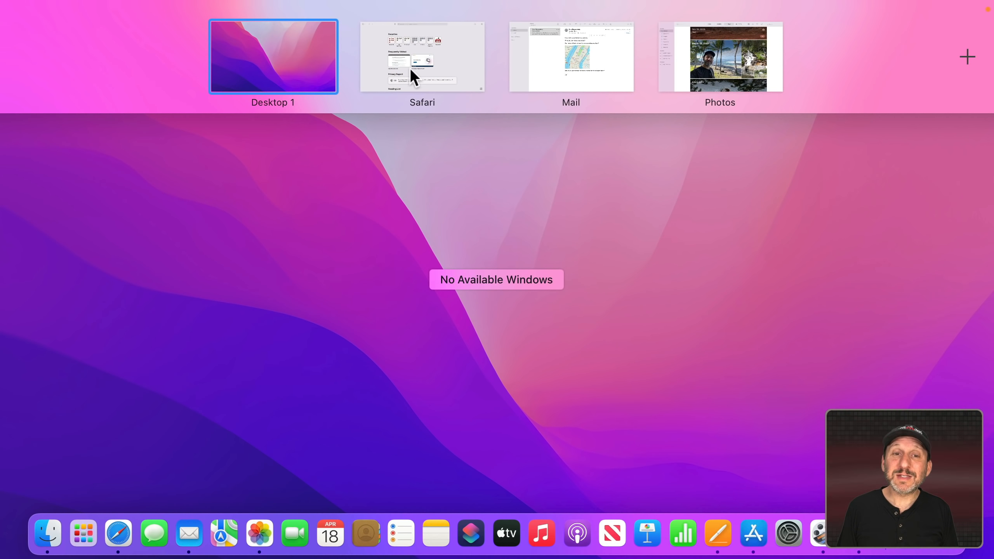
pyautogui.moveTo(557, 170)
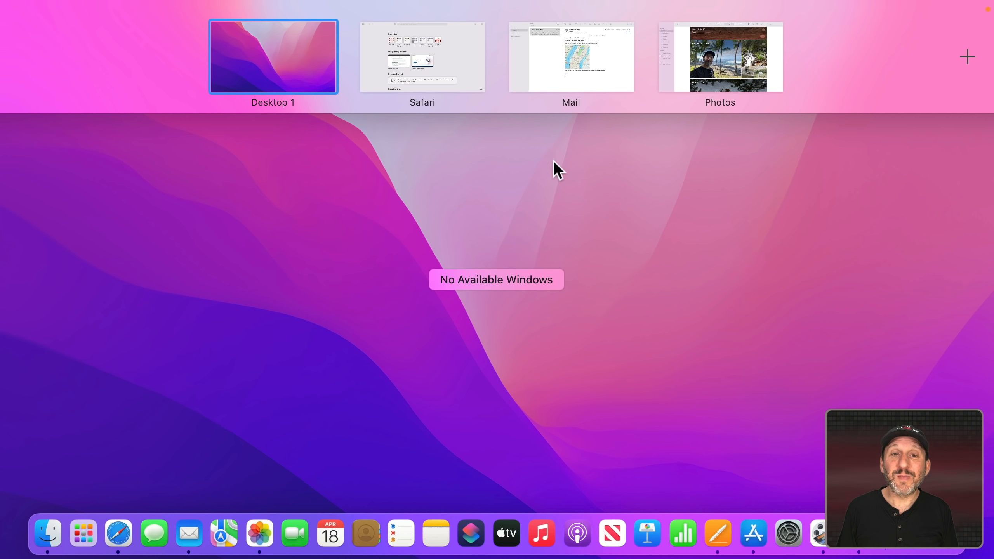
pyautogui.moveTo(443, 150)
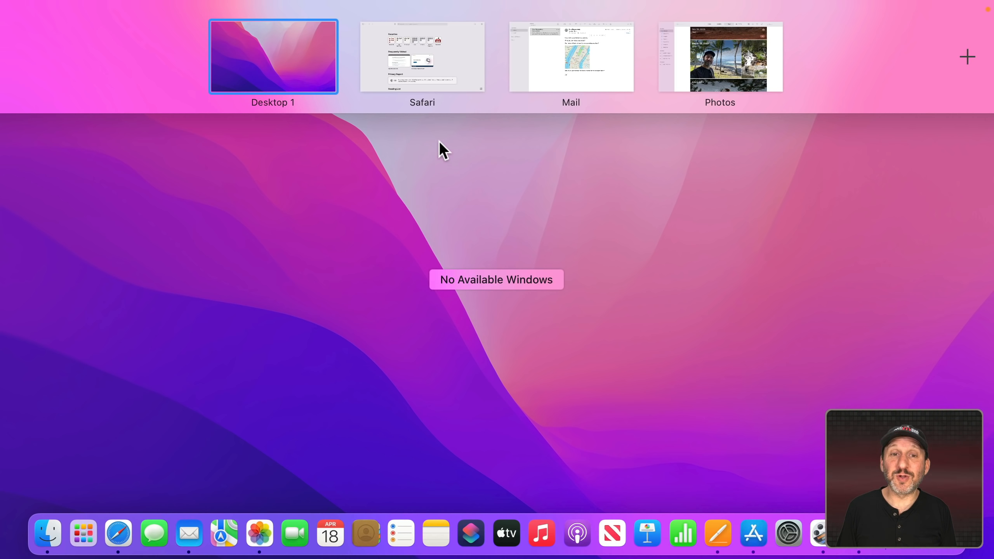
# - Switch to the full-screen Photos space from the Mission Control Spaces bar
pyautogui.click(421, 56)
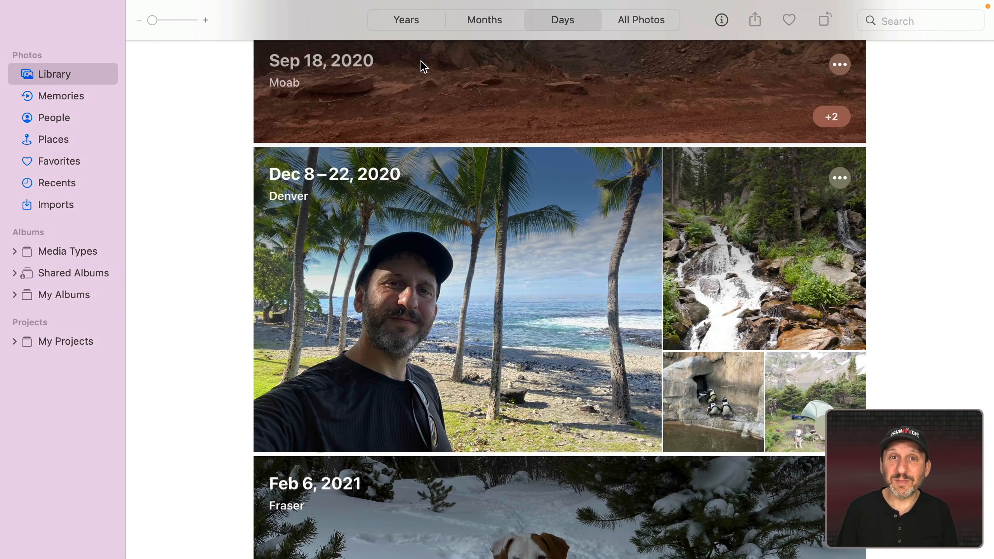
pyautogui.moveTo(54, 44)
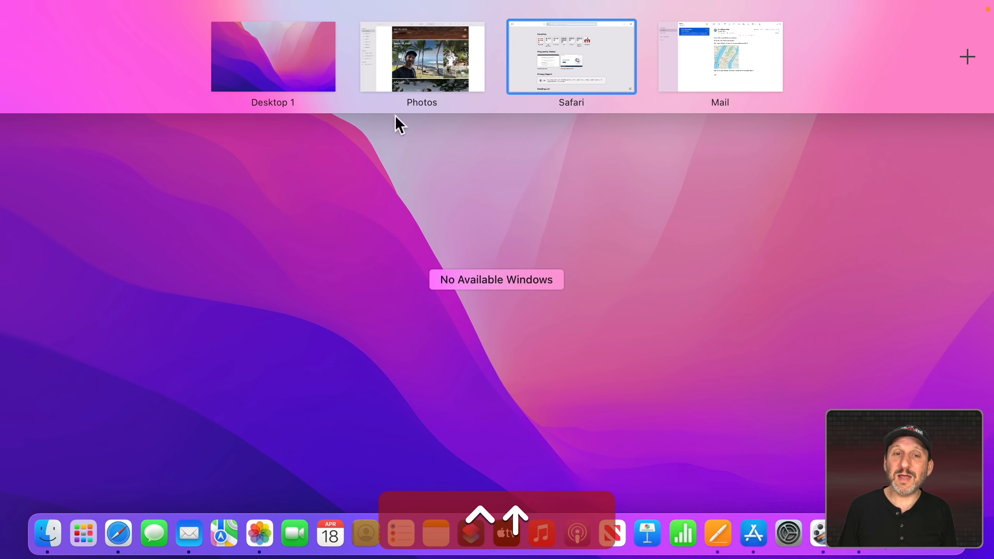
pyautogui.moveTo(669, 101)
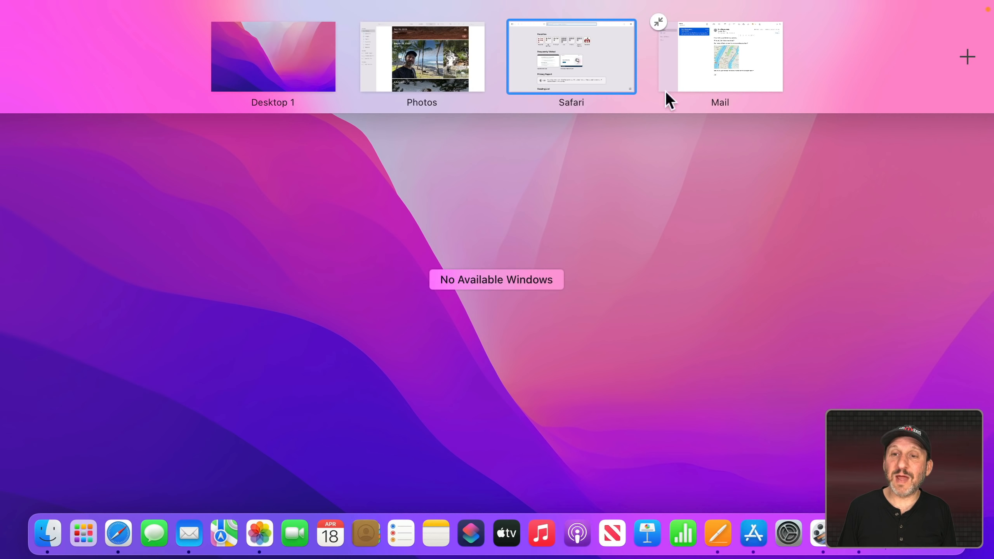
# - Leave the Photos space and switch to the Finder window showing Documents
pyautogui.click(421, 57)
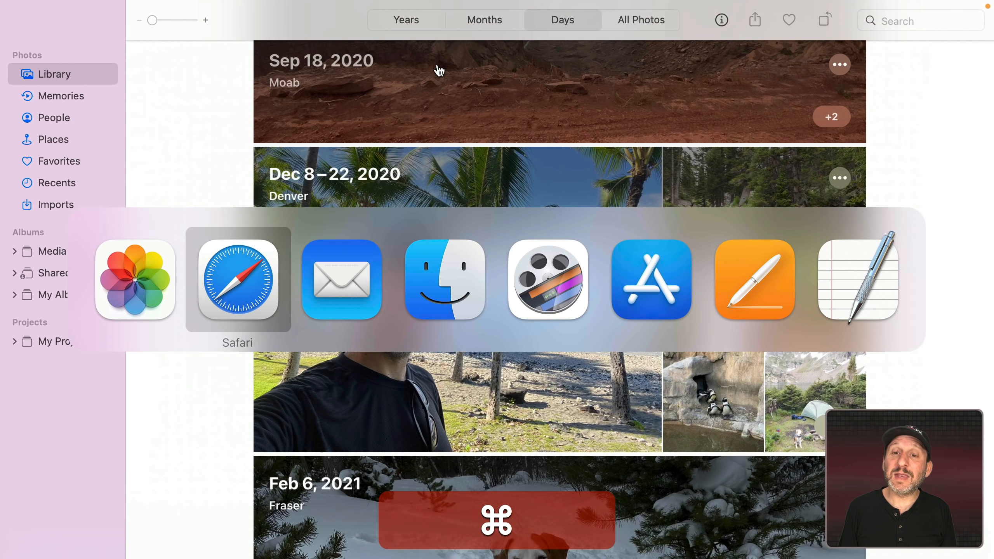
pyautogui.click(342, 278)
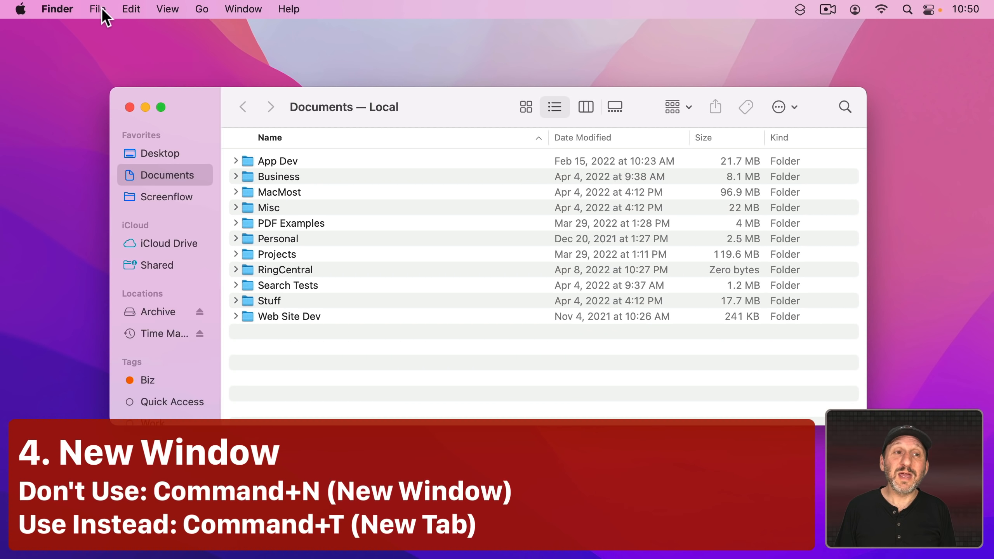
# - Compare Command-N's new window with Command-T's new tab, then open a folder in the tab
pyautogui.click(97, 8)
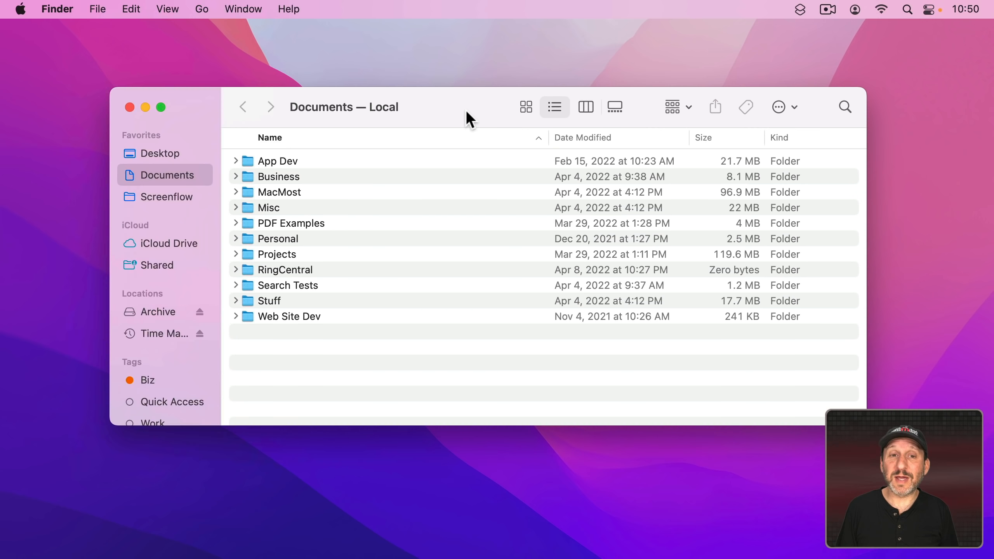
pyautogui.press('cmd+n')
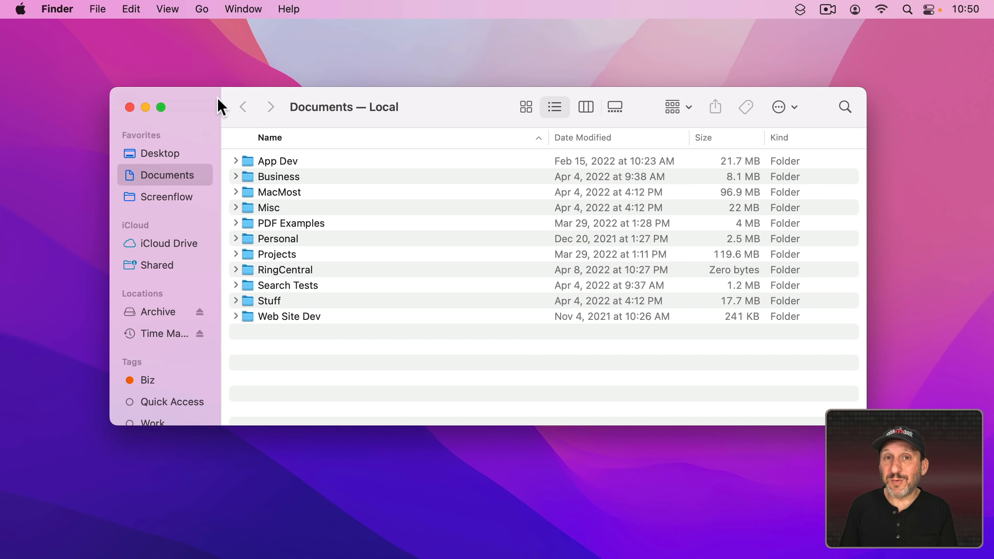
pyautogui.moveTo(144, 8)
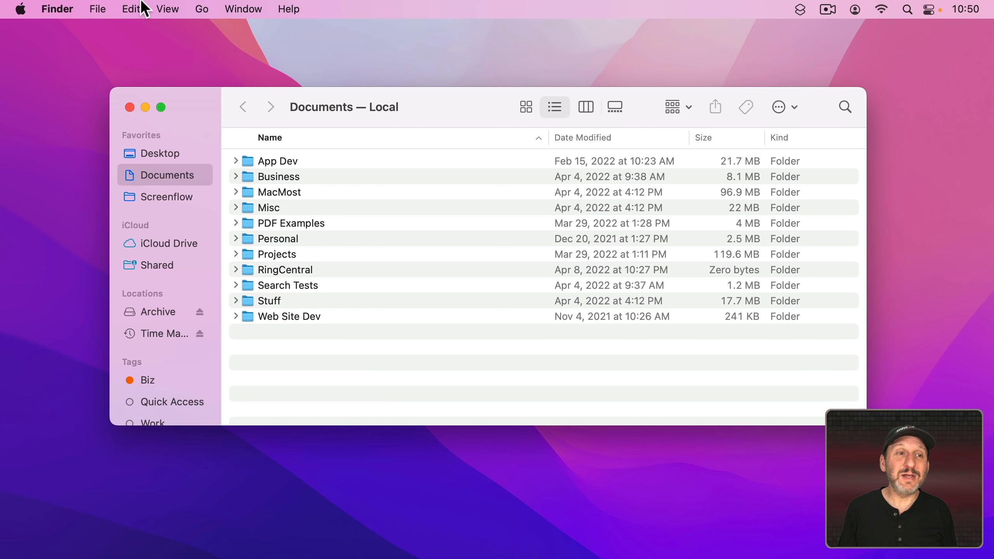
pyautogui.click(97, 9)
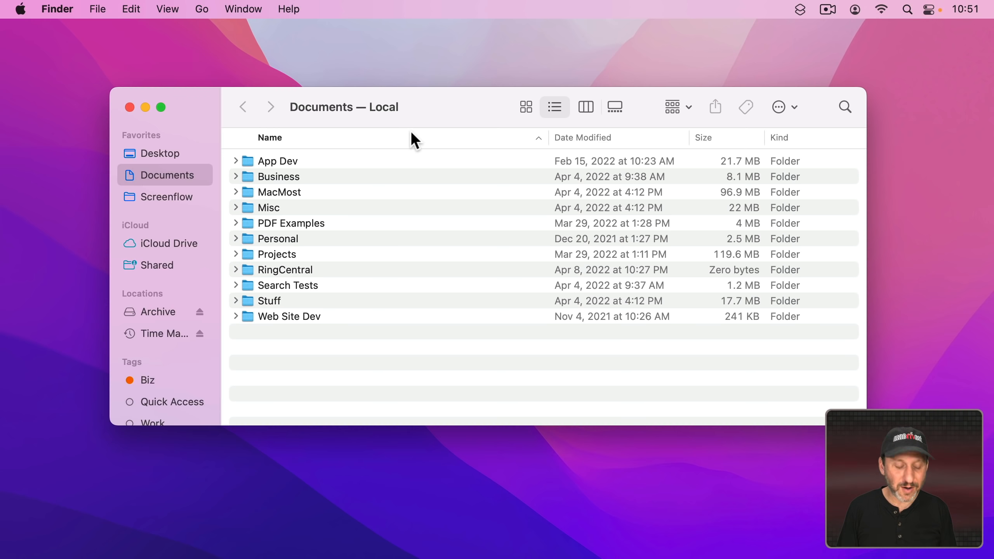
pyautogui.press('cmd+t')
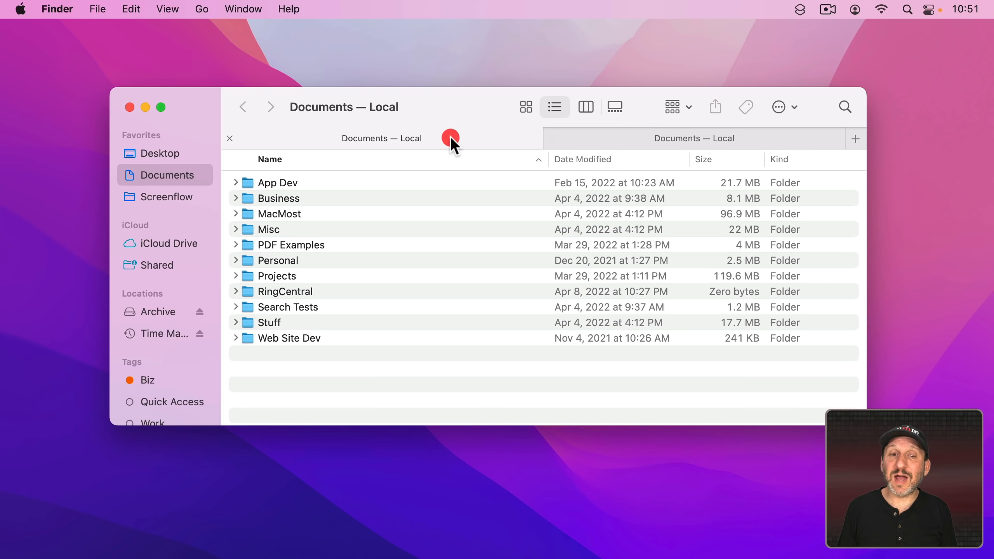
pyautogui.doubleClick(268, 229)
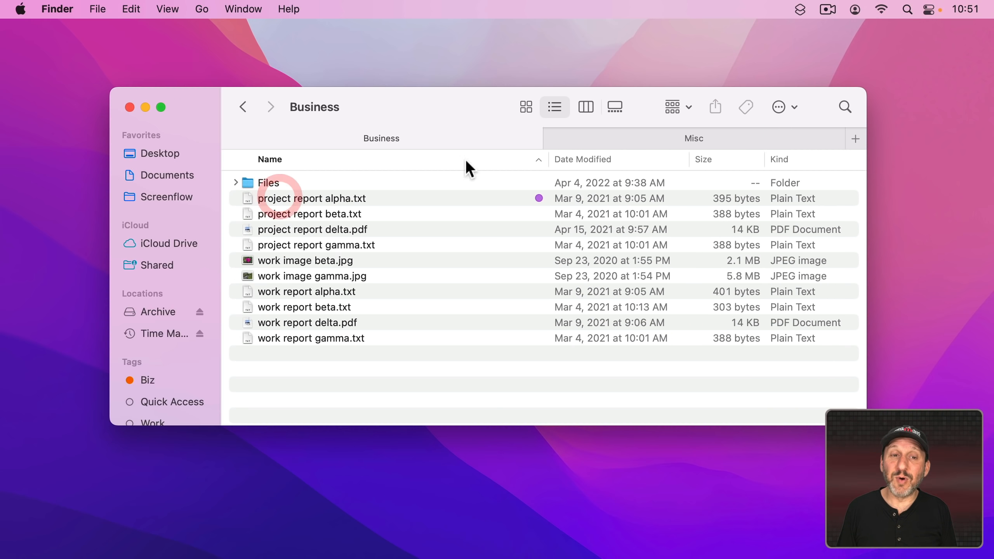
pyautogui.moveTo(485, 139)
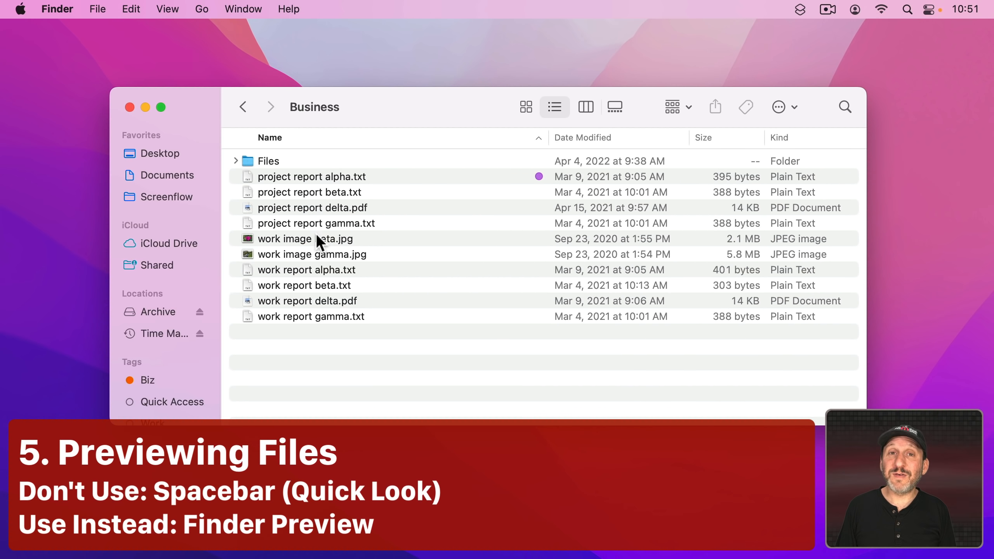
pyautogui.moveTo(247, 243)
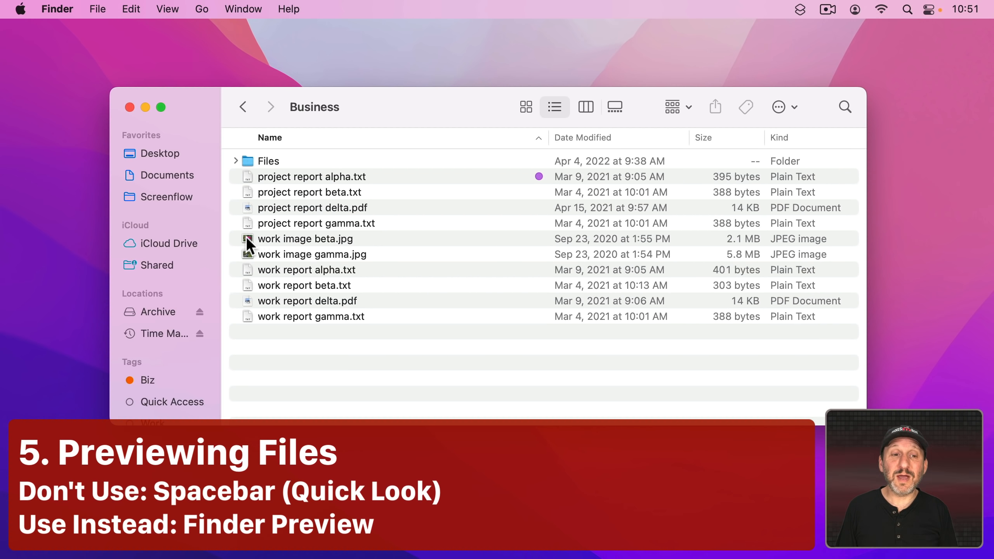
pyautogui.click(306, 239)
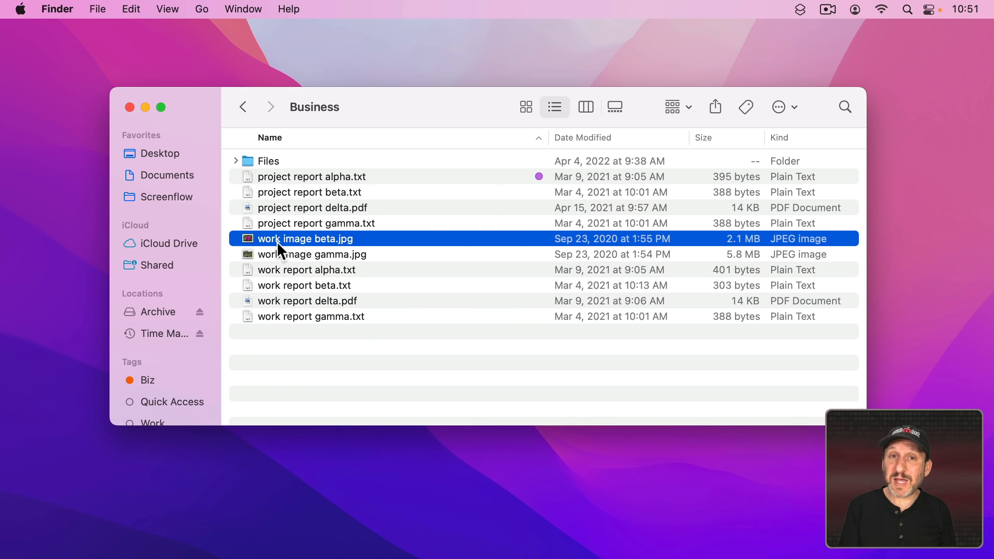
pyautogui.press('space')
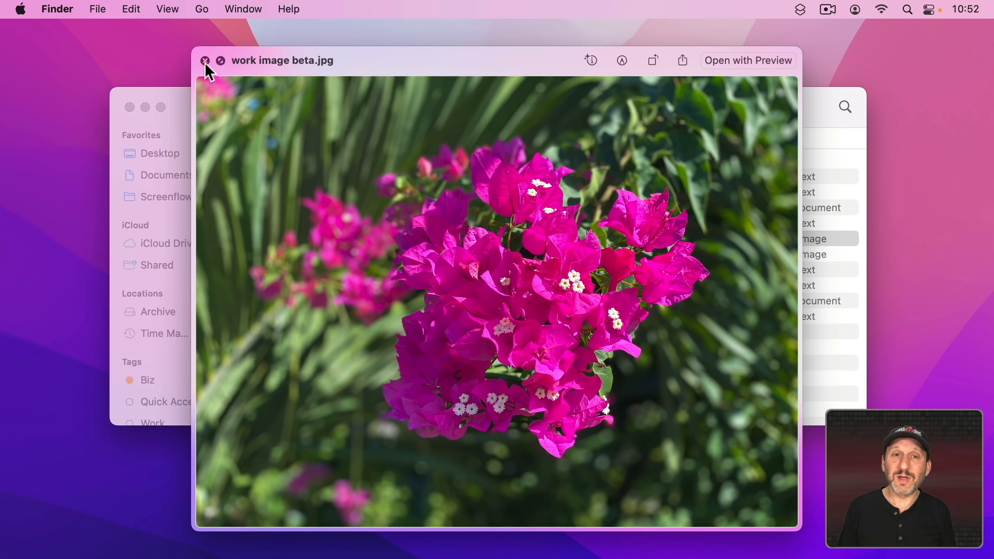
pyautogui.click(205, 61)
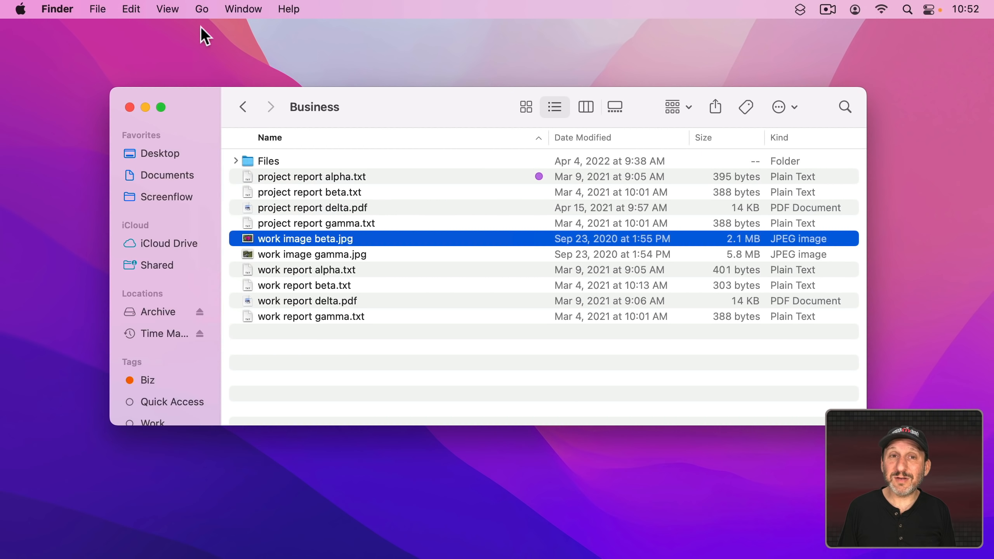
pyautogui.moveTo(345, 99)
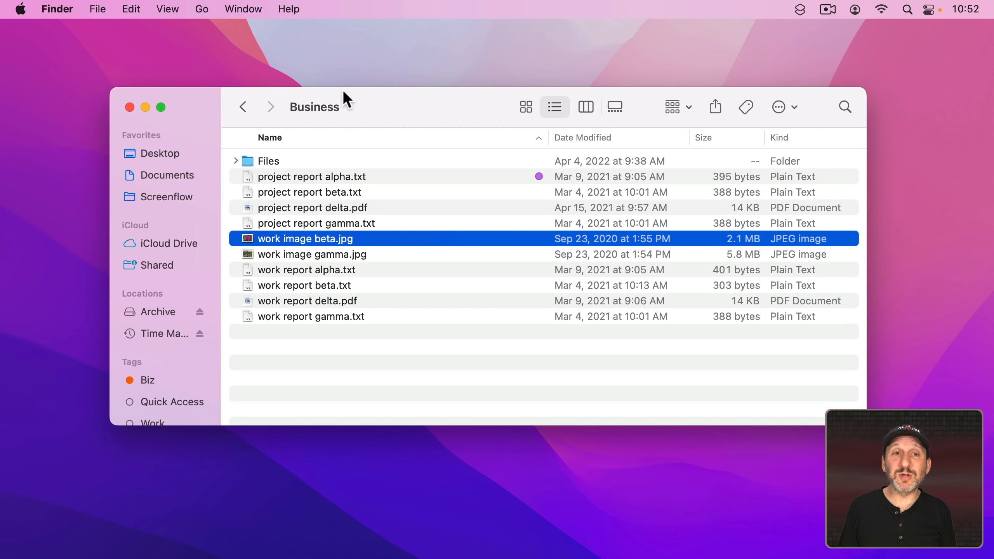
pyautogui.moveTo(584, 106)
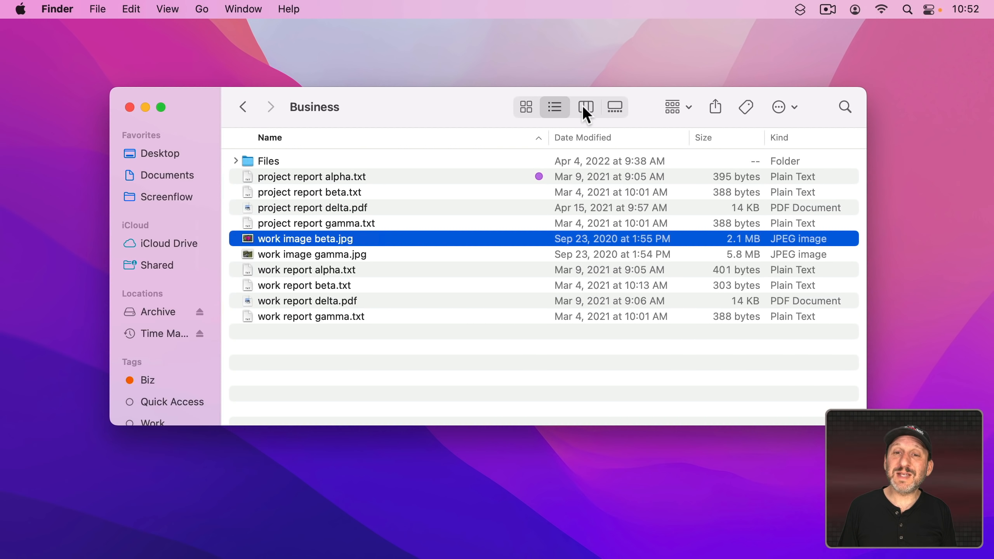
# - Turn on the preview pane beside the list and preview work image gamma.jpg
pyautogui.click(585, 107)
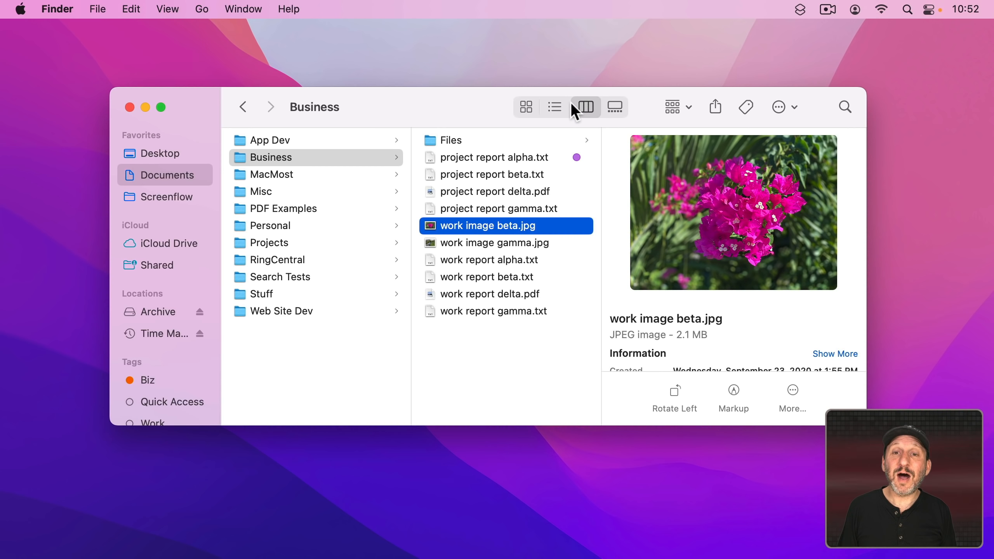
pyautogui.click(554, 106)
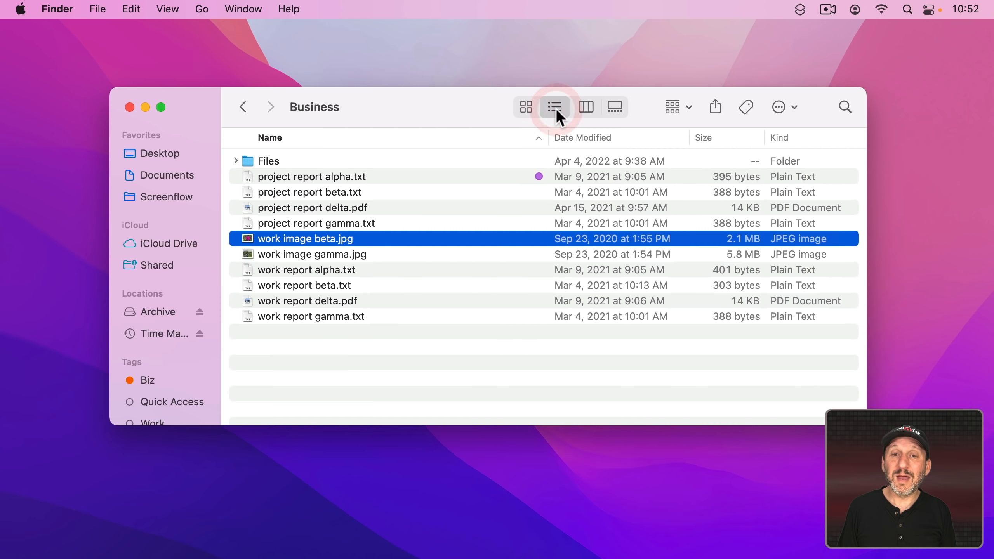
pyautogui.click(167, 9)
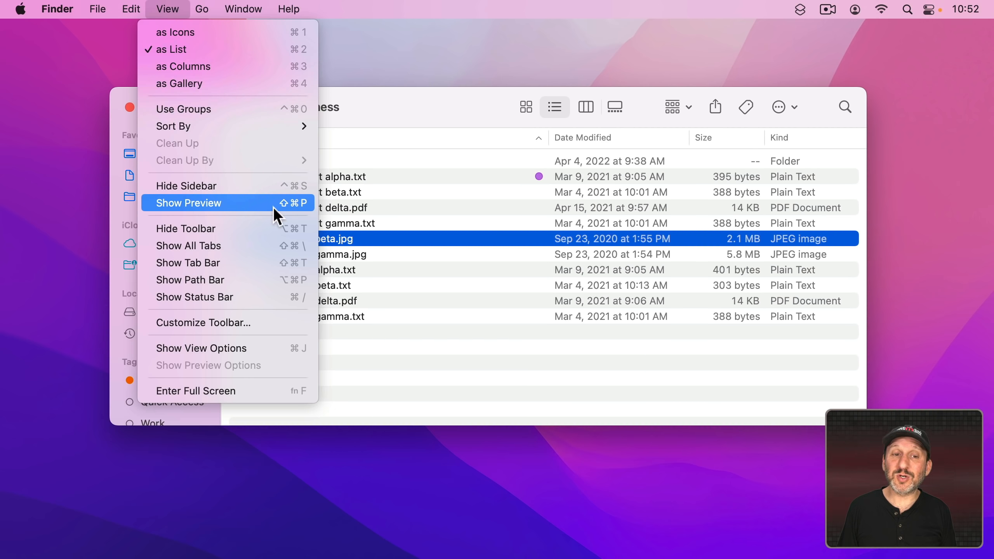
pyautogui.click(188, 203)
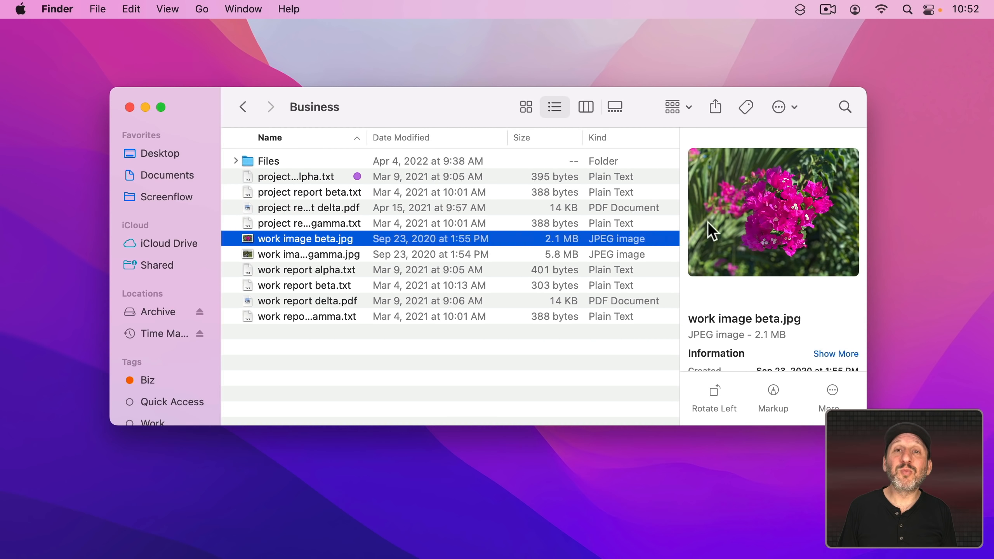
pyautogui.moveTo(783, 184)
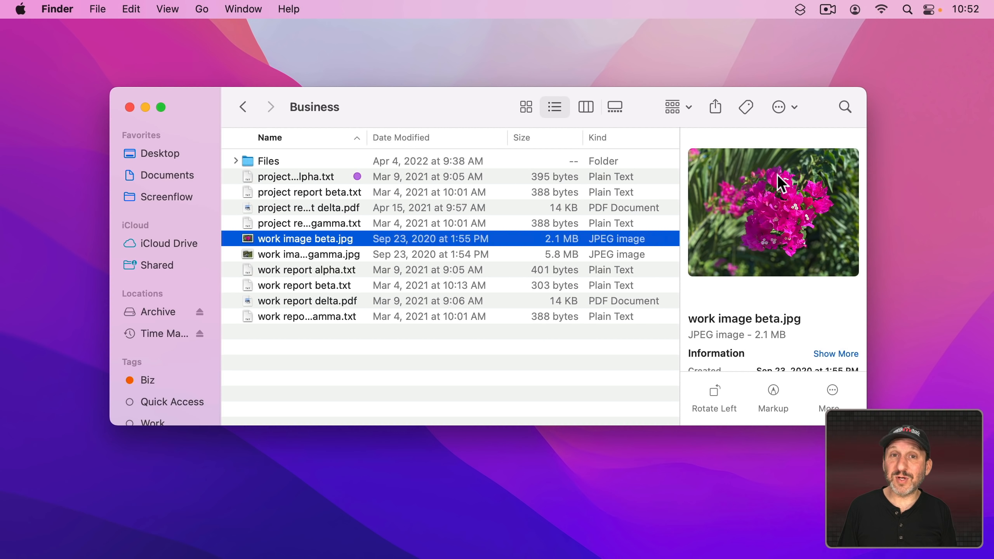
pyautogui.moveTo(741, 226)
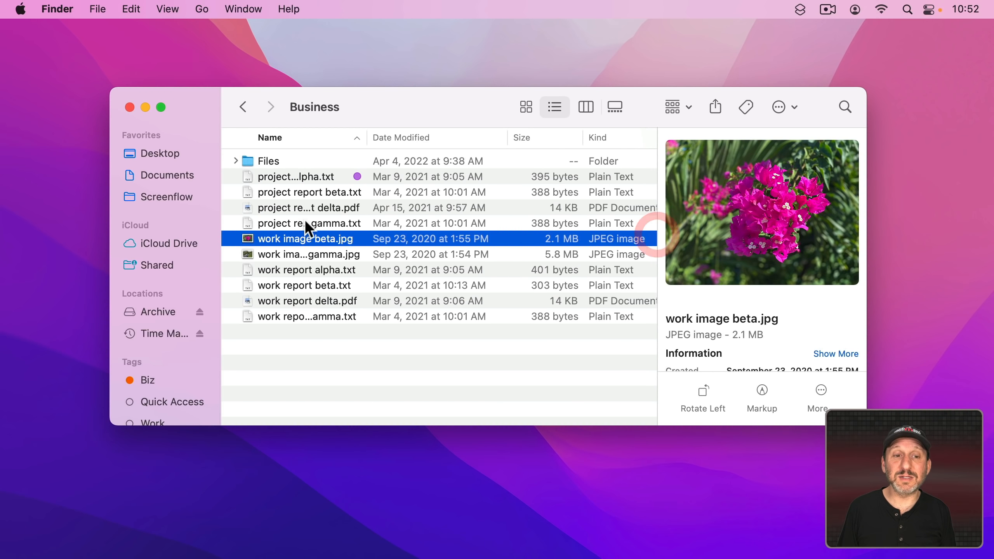
pyautogui.moveTo(311, 262)
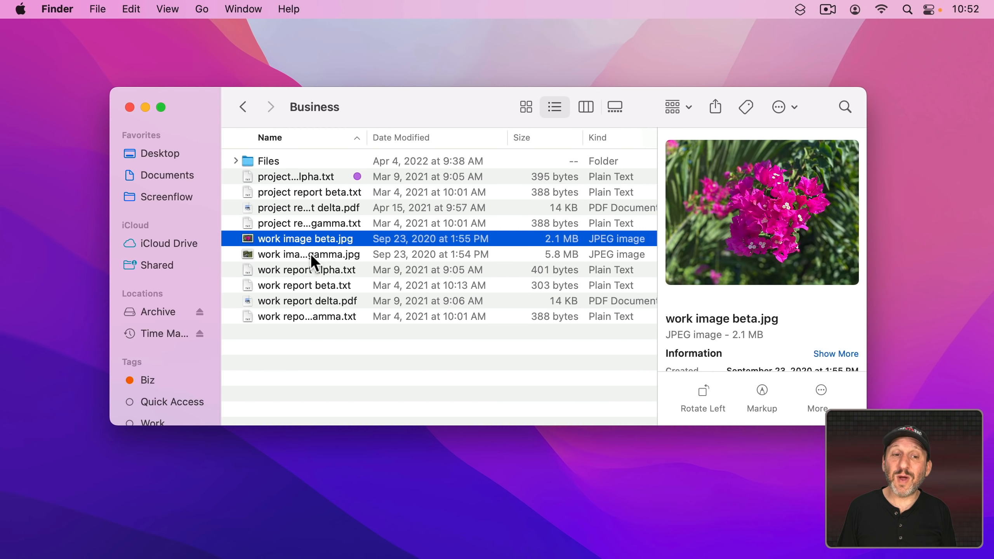
pyautogui.click(309, 254)
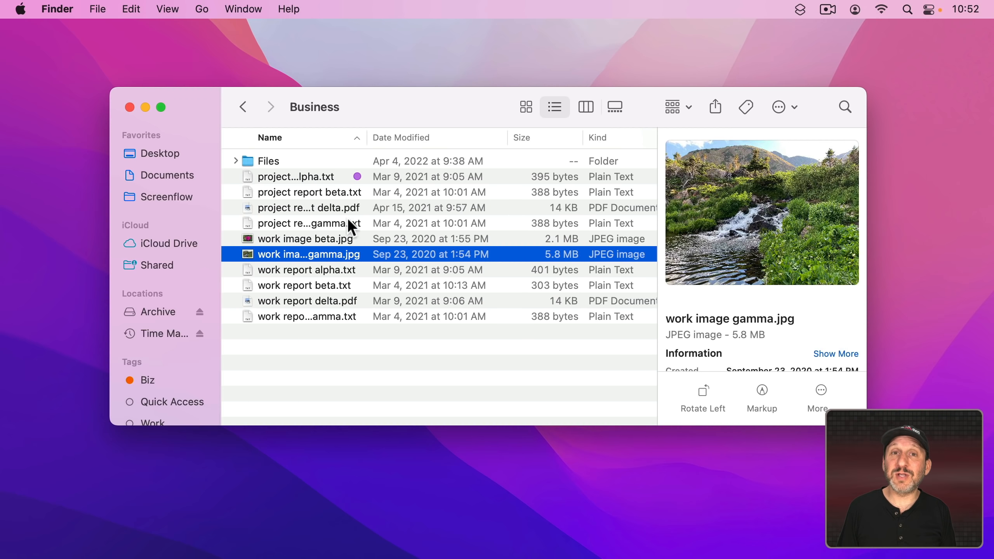
pyautogui.moveTo(771, 282)
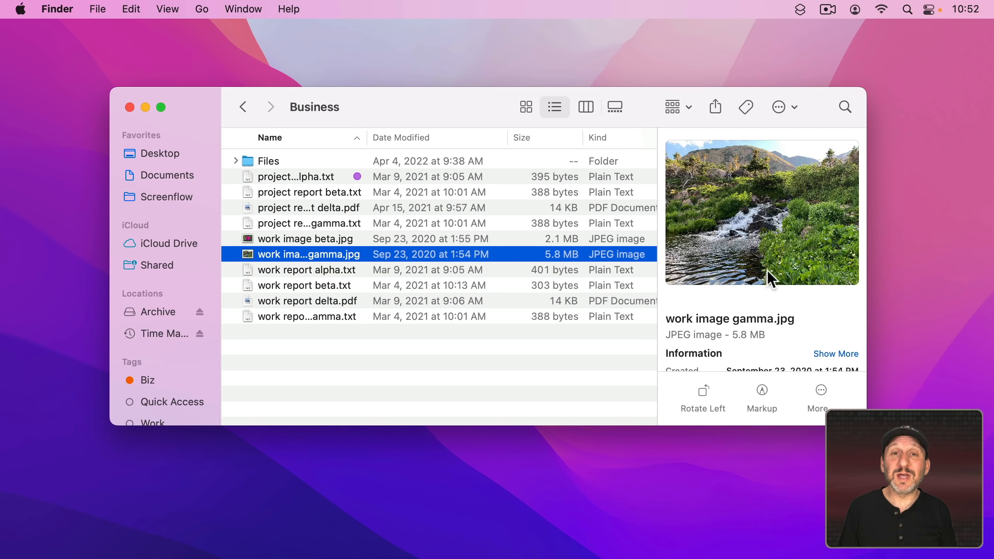
pyautogui.moveTo(753, 193)
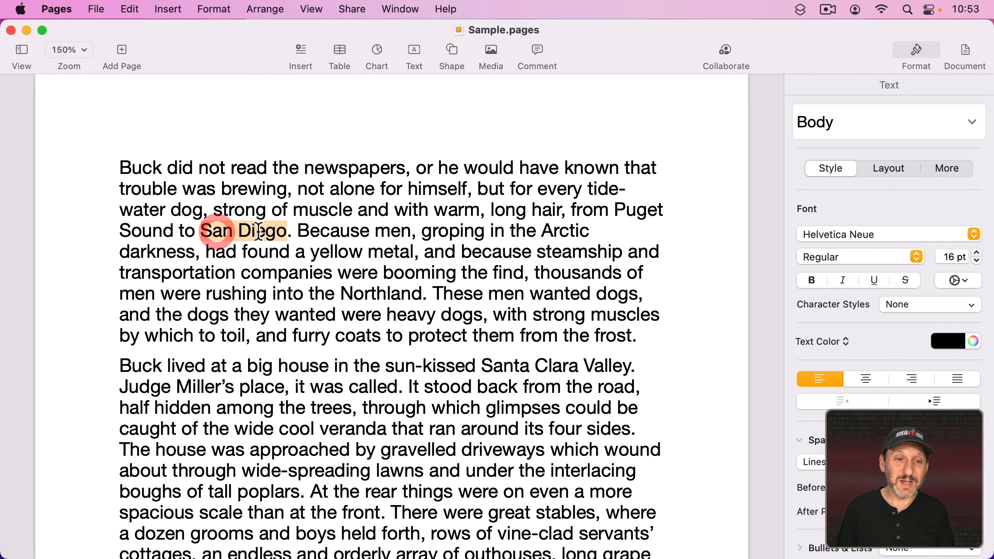
# - Make San Diego and Santa Clara bold with Command-B
pyautogui.press('cmd+b')
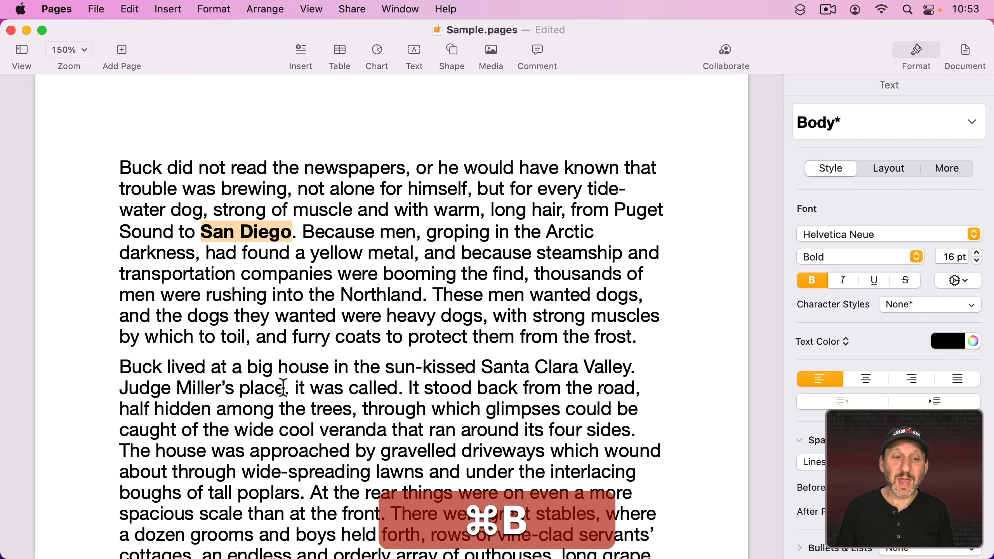
pyautogui.press('cmd+b')
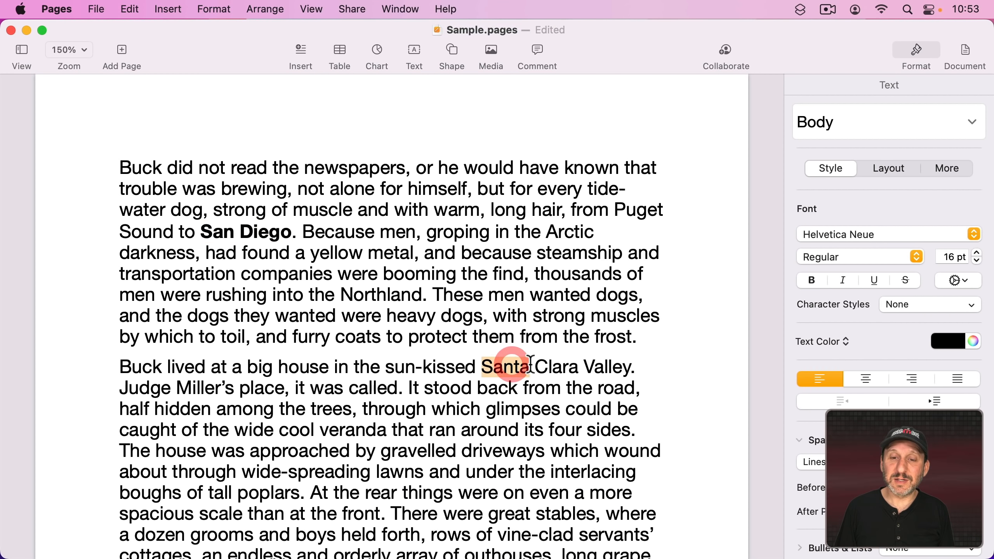
pyautogui.press('cmd+b')
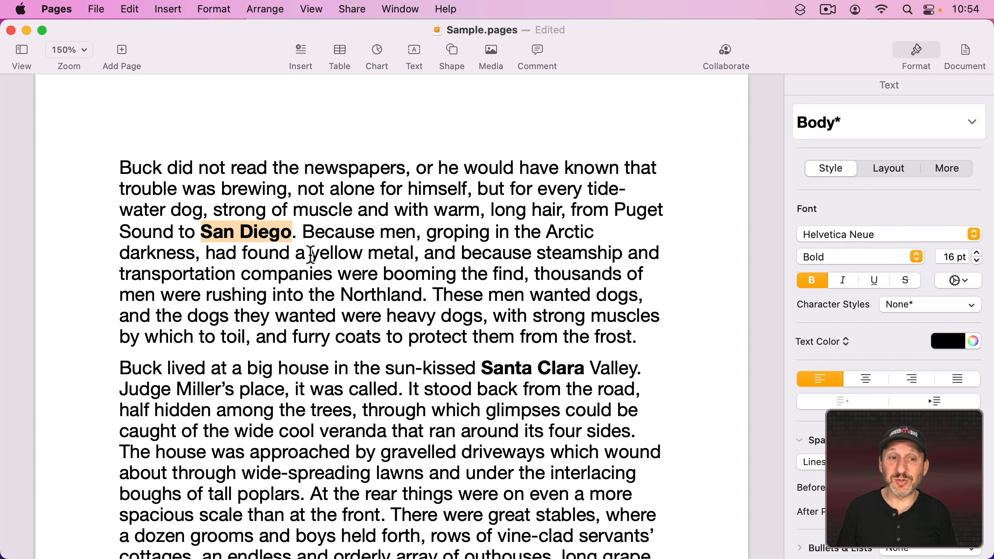
# - Try the Emphasis style on San Diego, then instead make it bold and blue
pyautogui.click(812, 280)
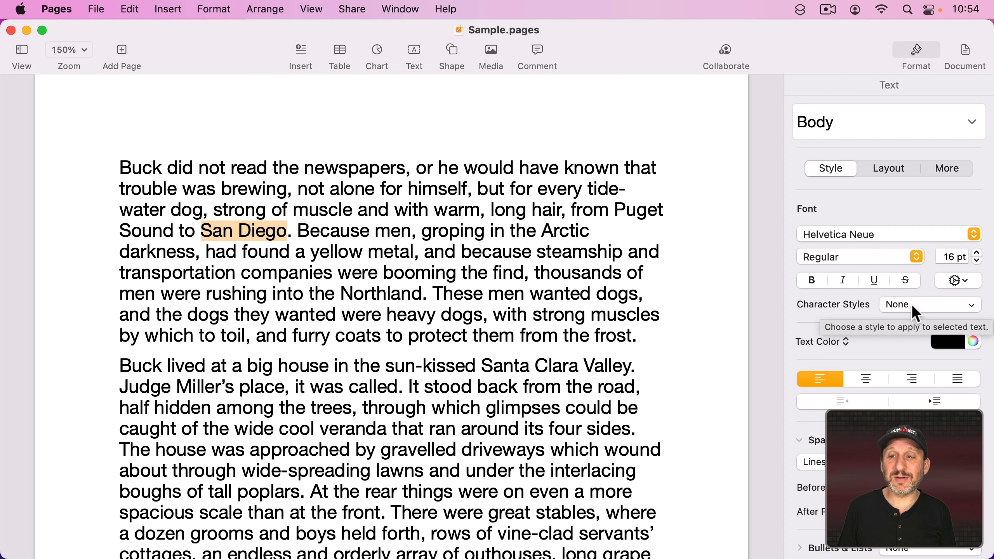
pyautogui.click(929, 305)
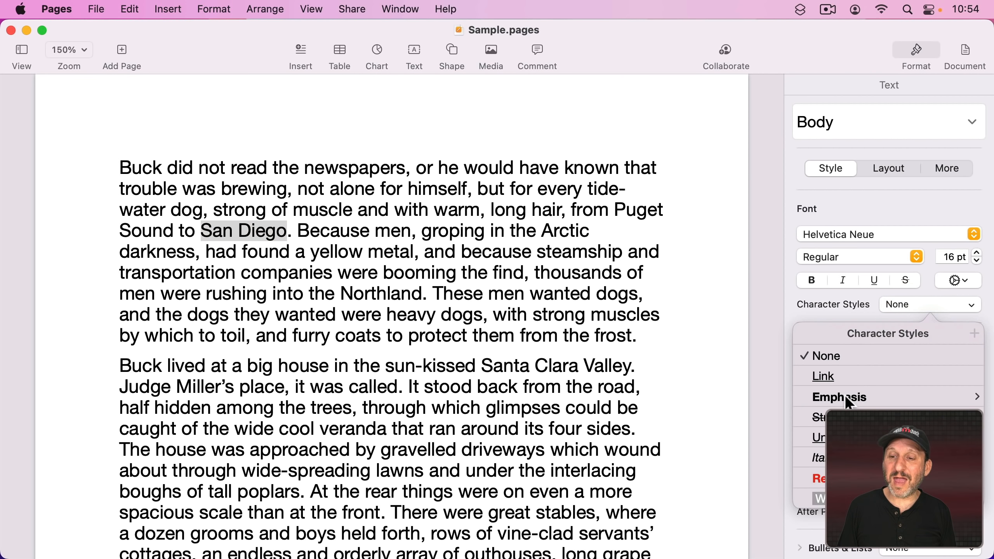
pyautogui.click(839, 396)
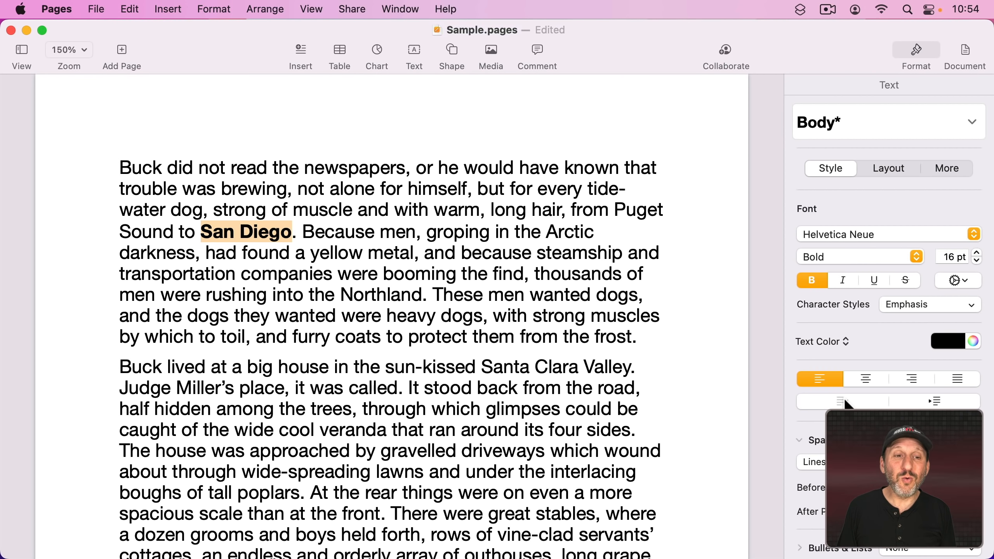
pyautogui.click(811, 281)
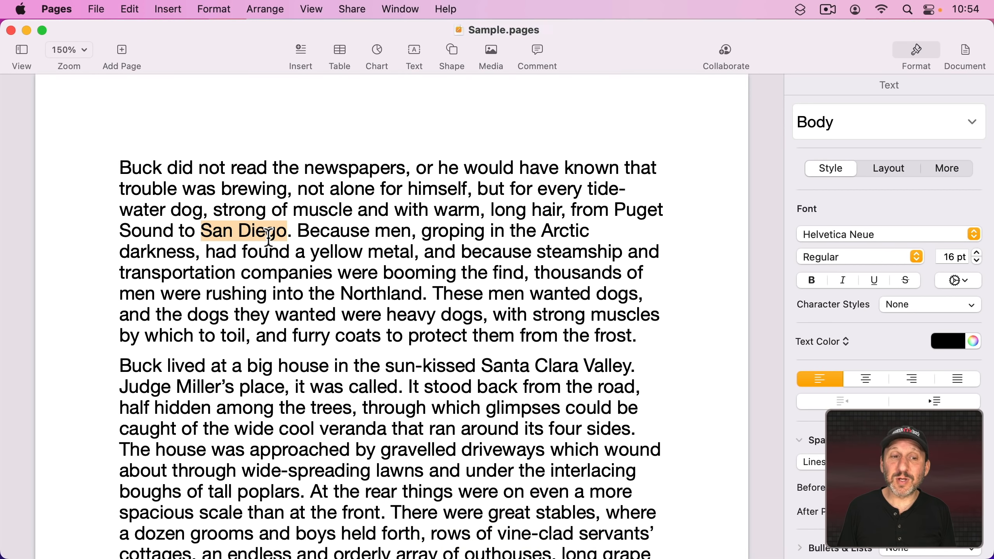
pyautogui.press('cmd+b')
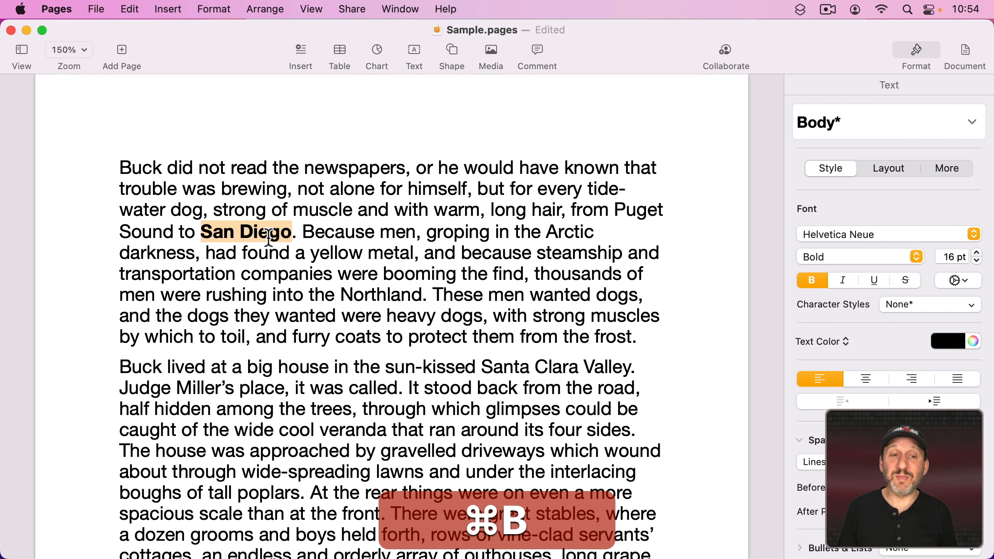
pyautogui.click(947, 341)
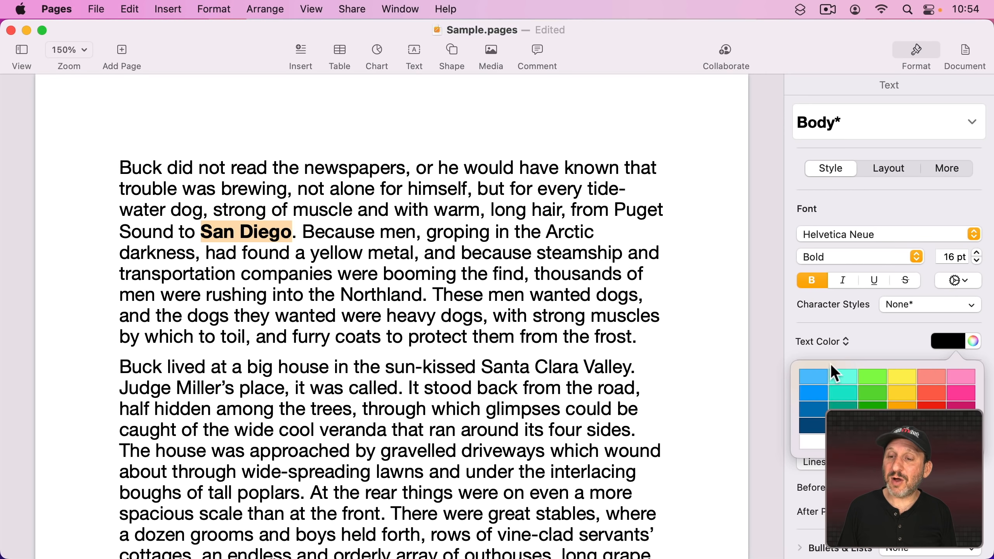
pyautogui.click(813, 378)
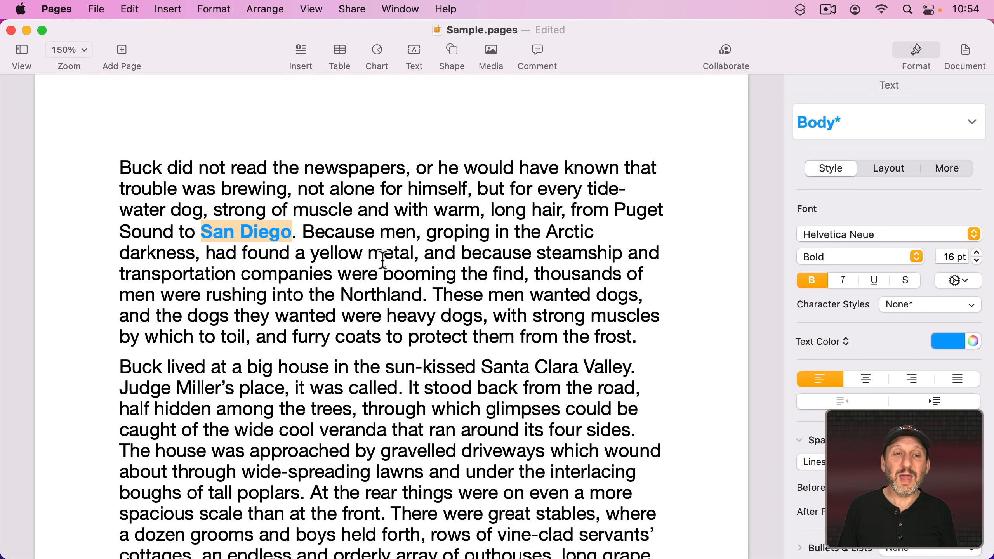
# - Save San Diego's formatting as a Bold Blue character style, apply it to Santa Clara, and assign it a shortcut
pyautogui.click(971, 305)
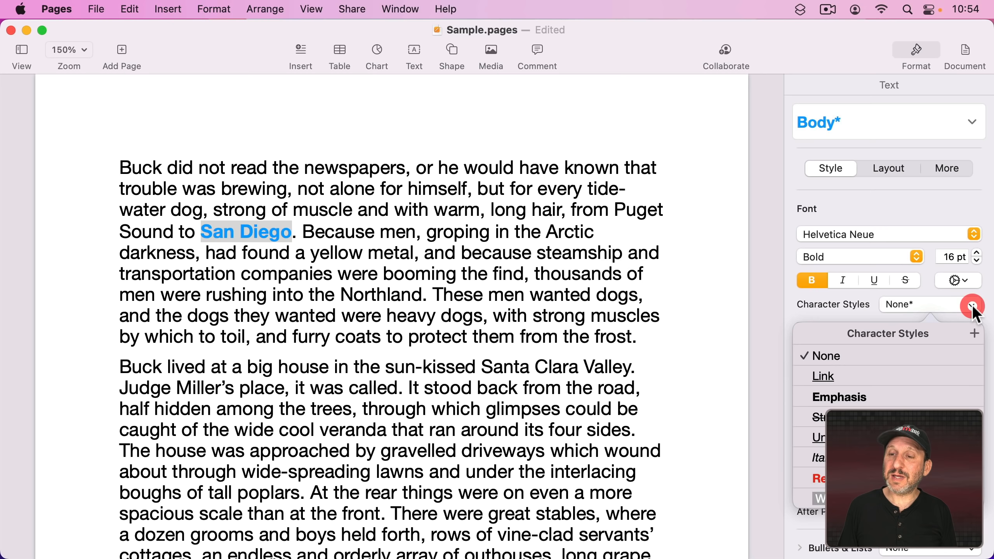
pyautogui.click(975, 333)
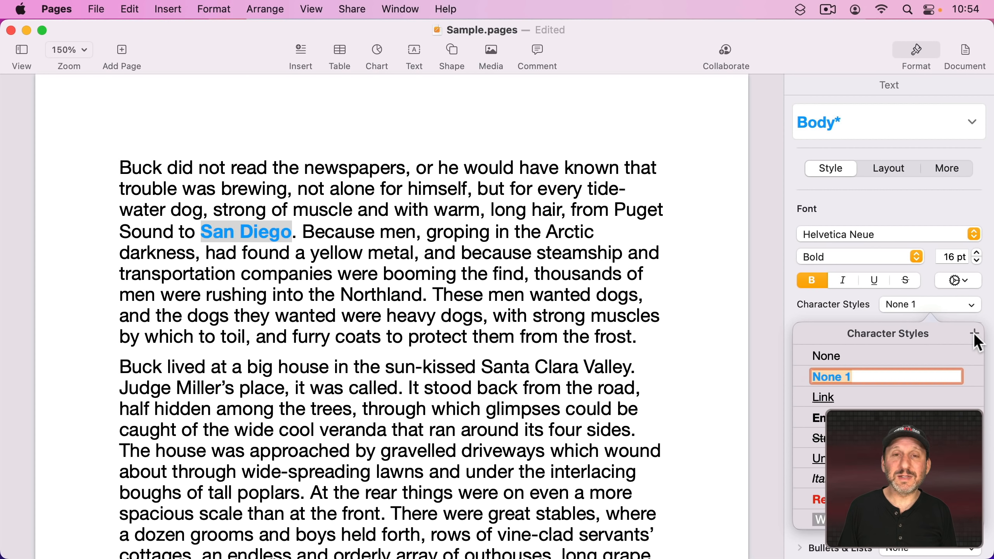
pyautogui.write('Bold Blue')
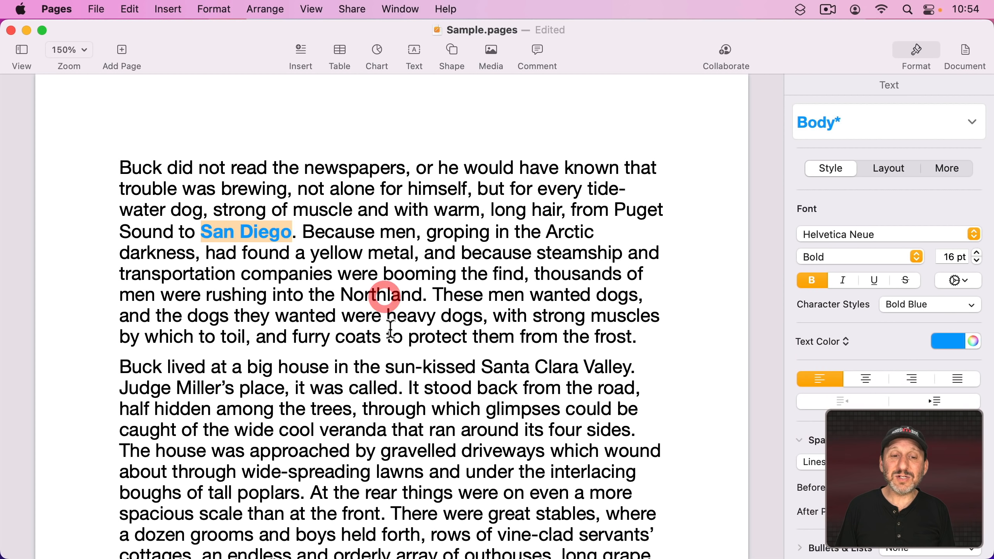
pyautogui.doubleClick(529, 367)
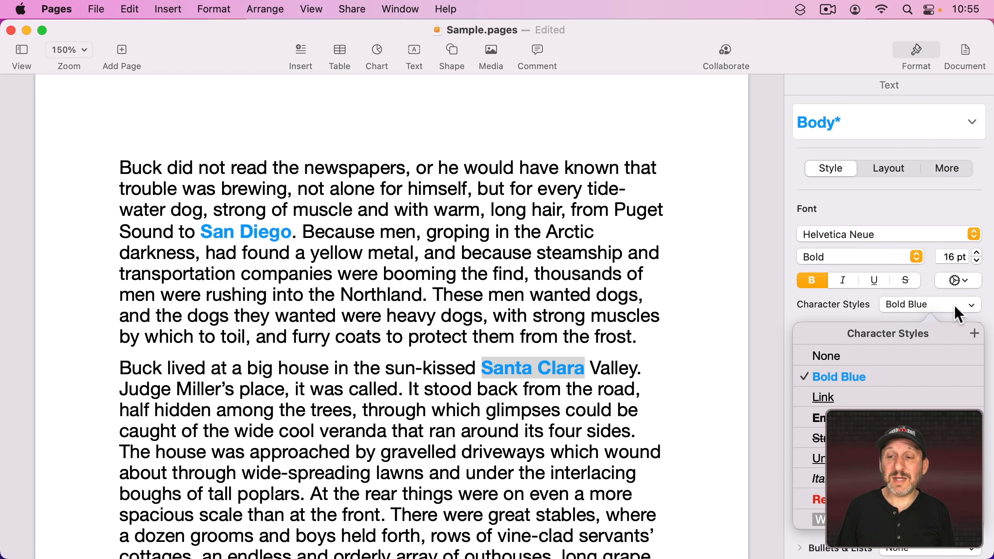
pyautogui.click(980, 380)
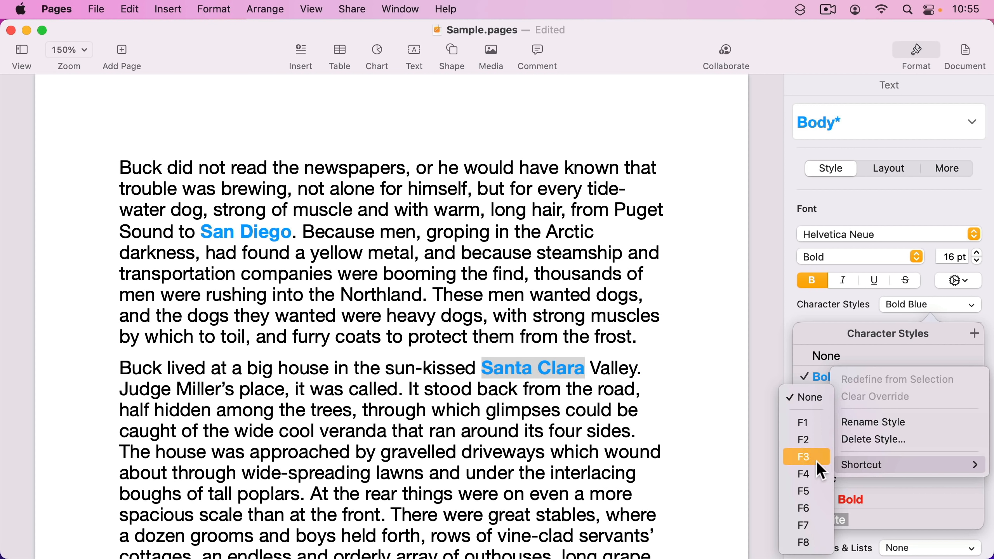
pyautogui.moveTo(806, 525)
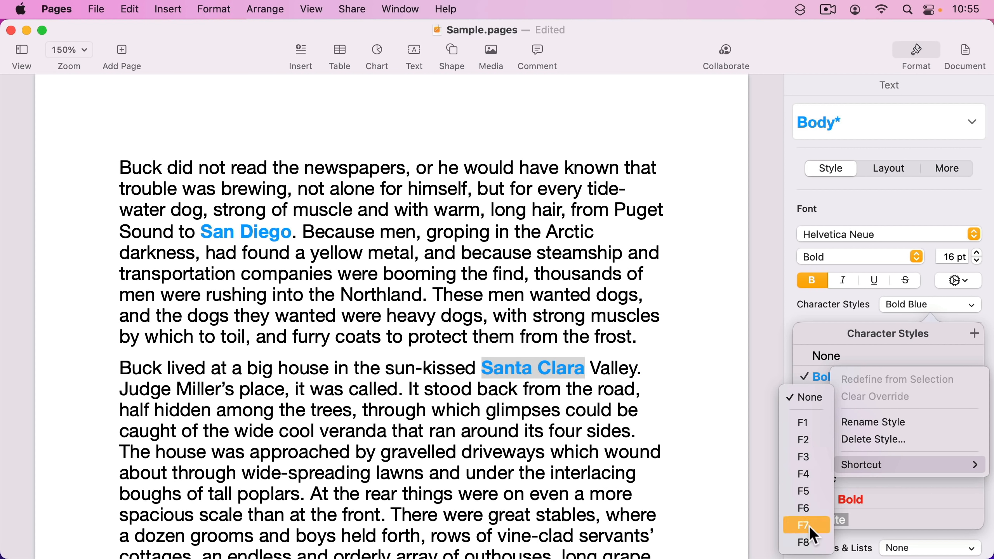
pyautogui.moveTo(807, 422)
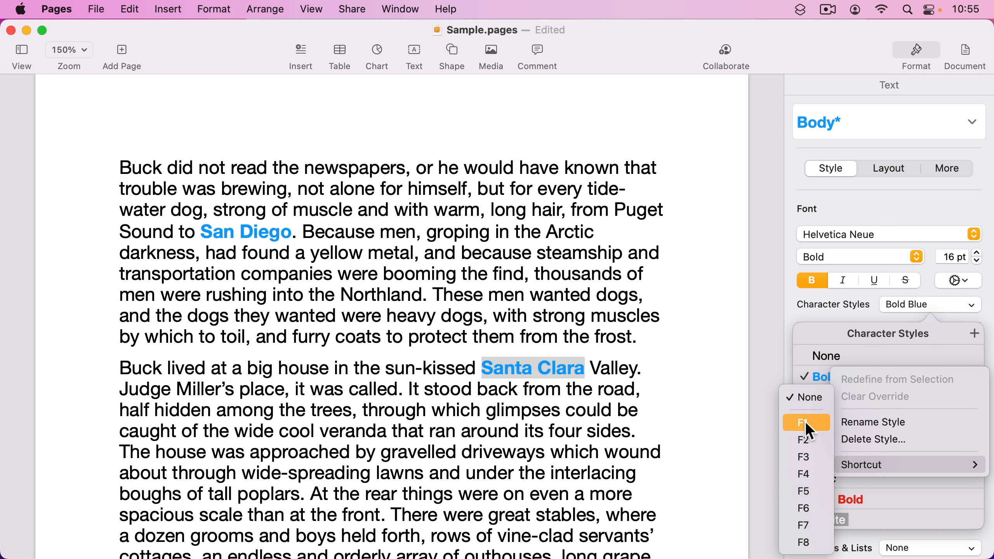
pyautogui.click(807, 397)
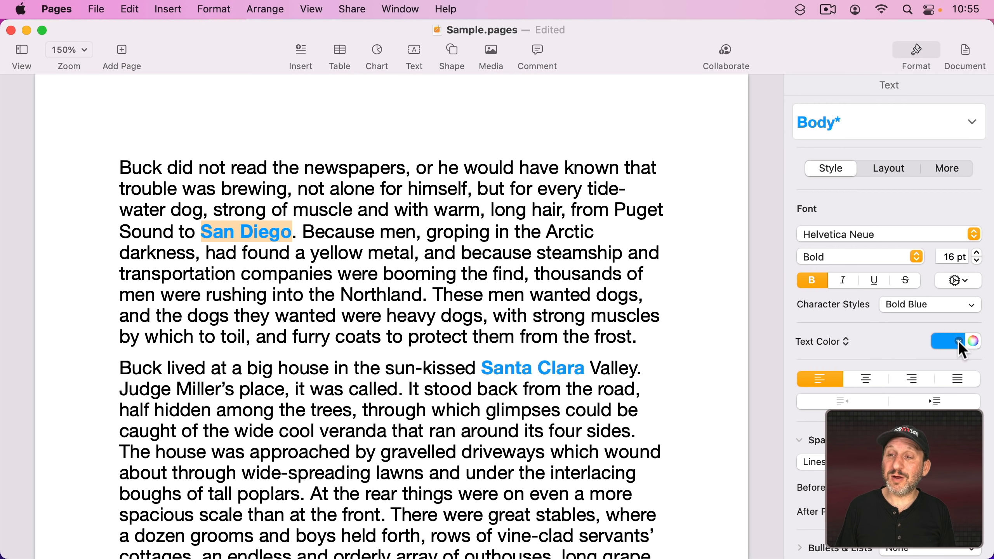
# - Recolour San Diego green and update the Bold Blue character style so Santa Clara matches
pyautogui.click(945, 342)
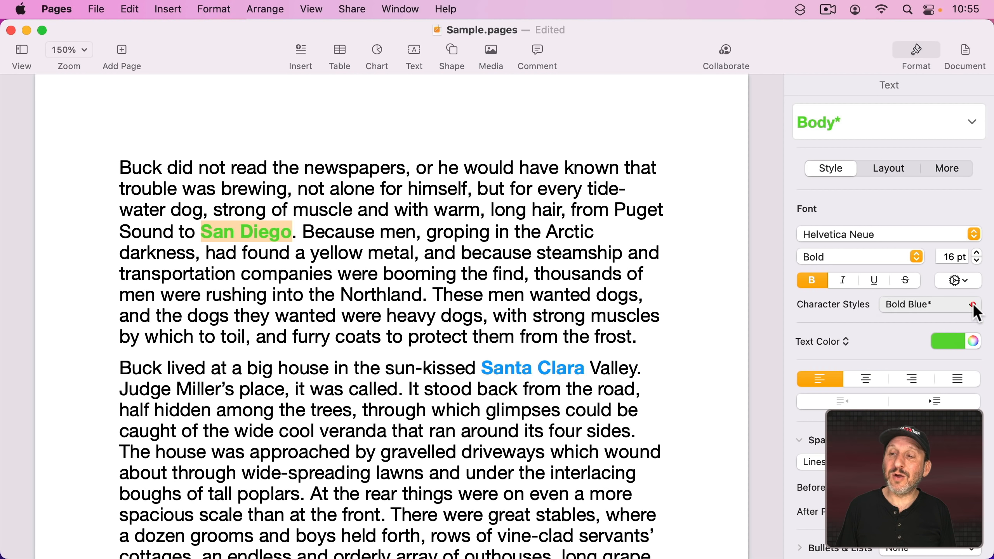
pyautogui.click(975, 304)
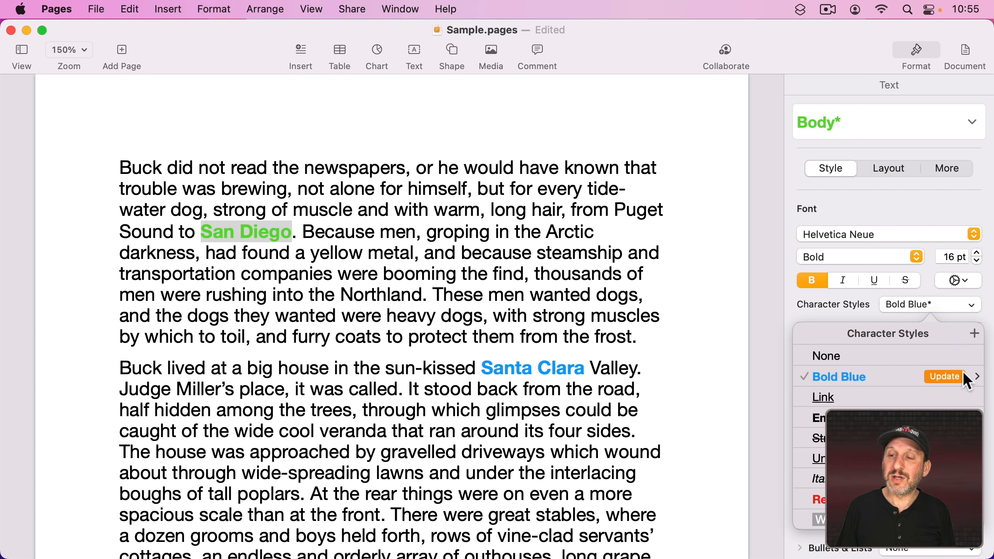
pyautogui.click(944, 376)
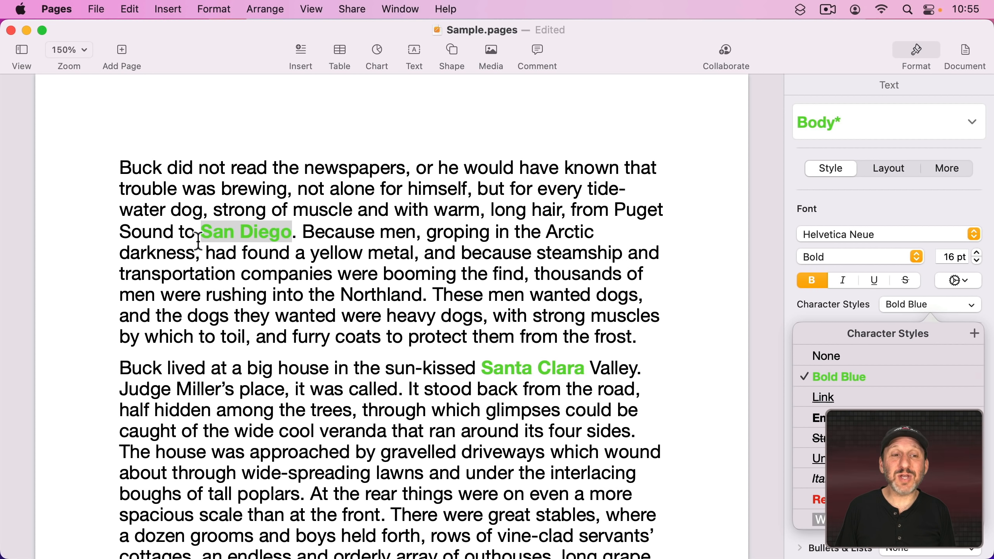
pyautogui.click(542, 368)
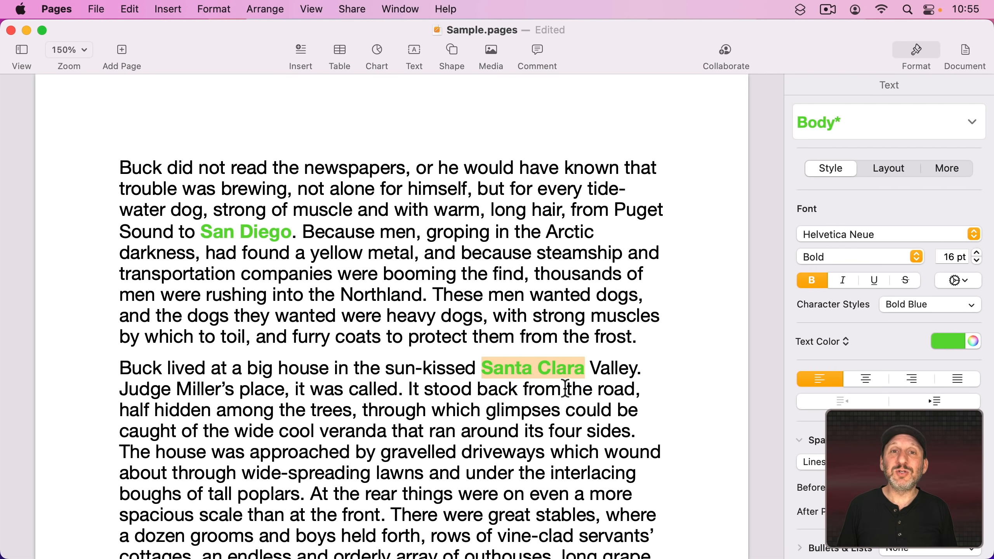
pyautogui.click(56, 8)
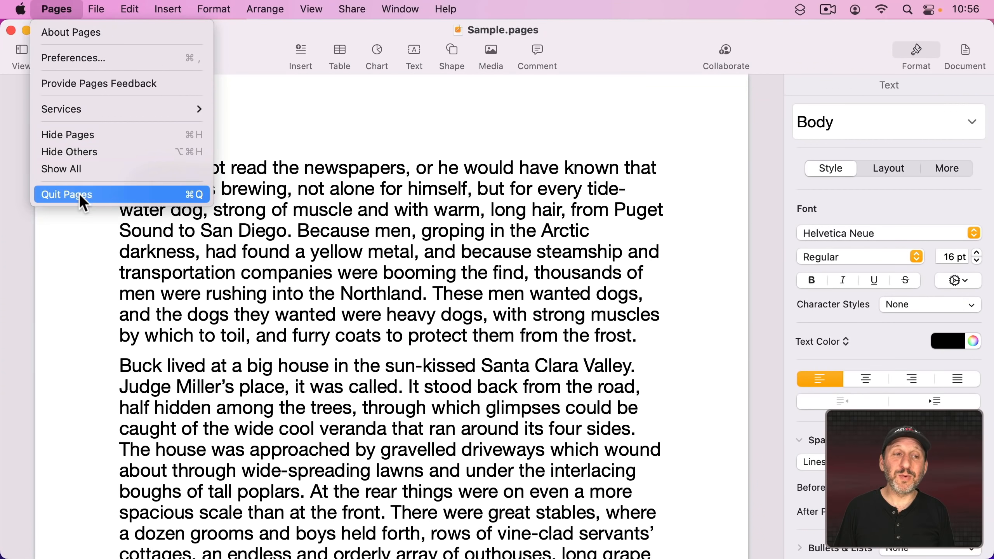
# - Relaunch Pages from the Dock so Sample.pages reopens
pyautogui.click(66, 195)
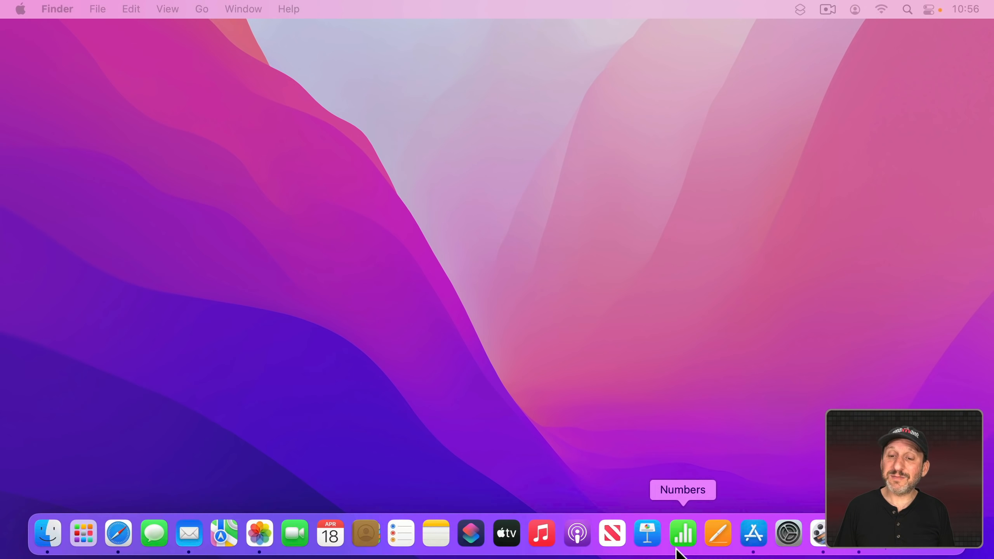
pyautogui.click(717, 533)
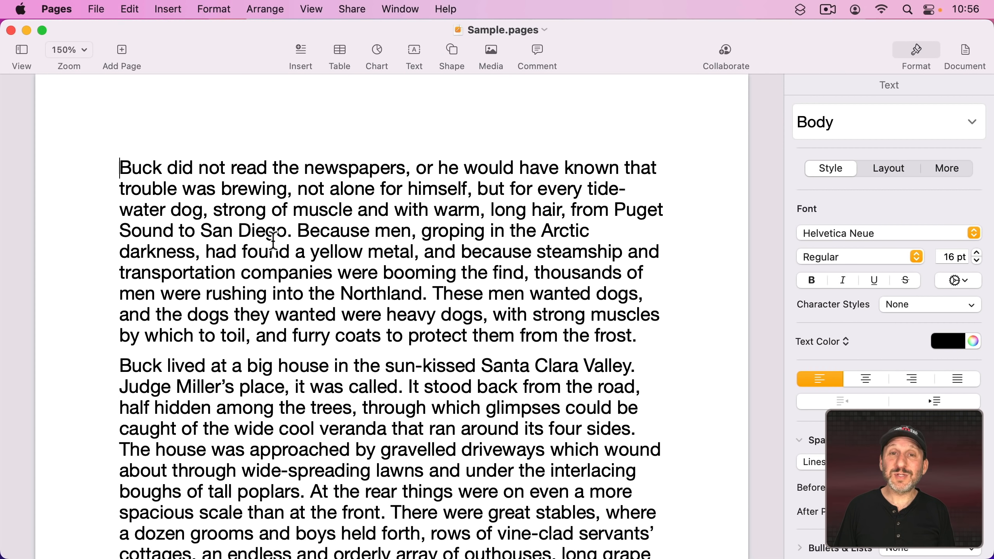
pyautogui.moveTo(73, 49)
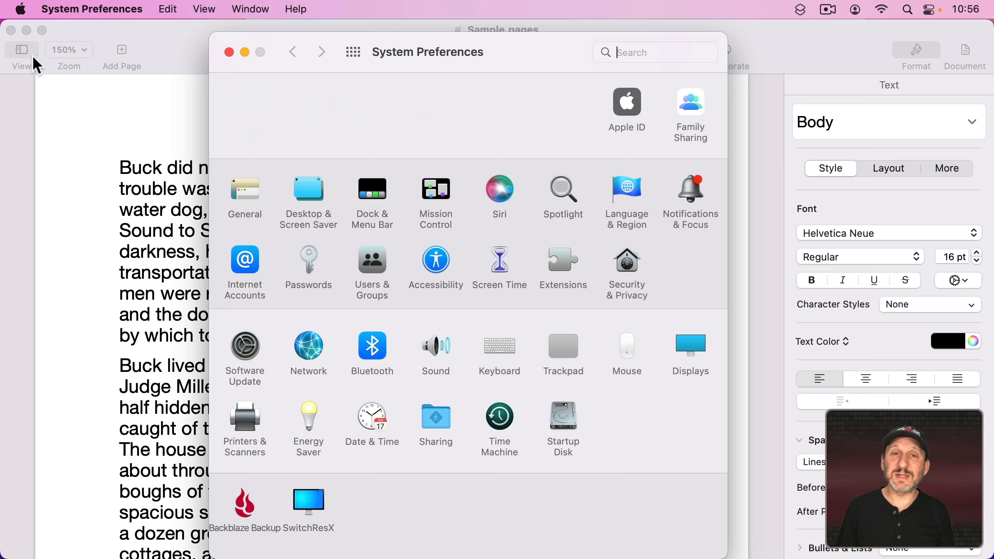
# - In General settings, toggle 'Close windows when quitting an app' on then off, and close the preferences
pyautogui.click(244, 188)
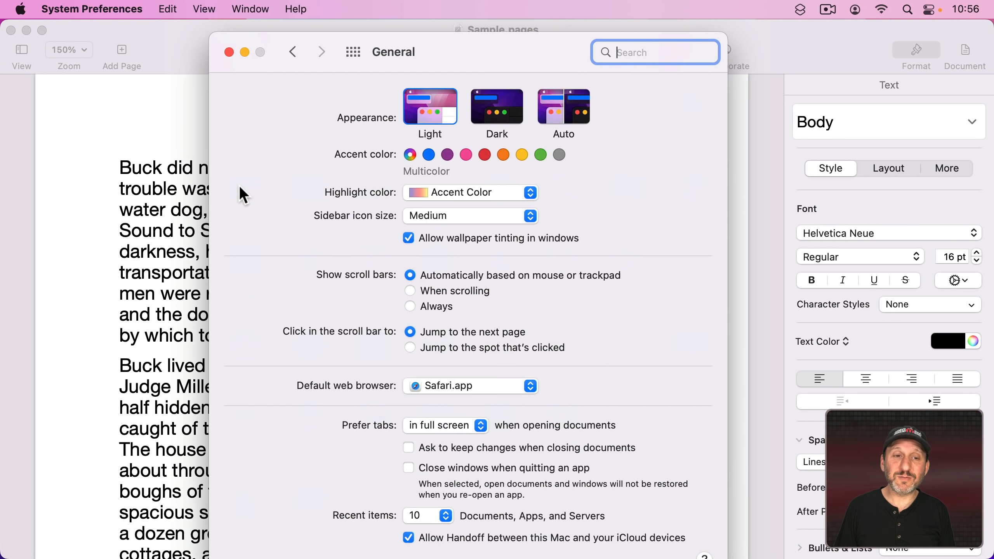
pyautogui.moveTo(421, 384)
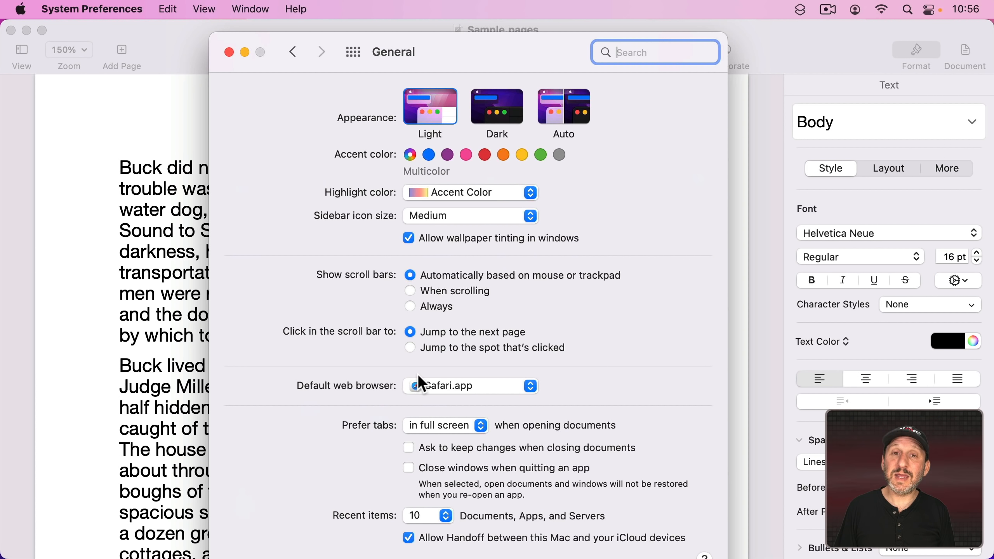
pyautogui.moveTo(442, 477)
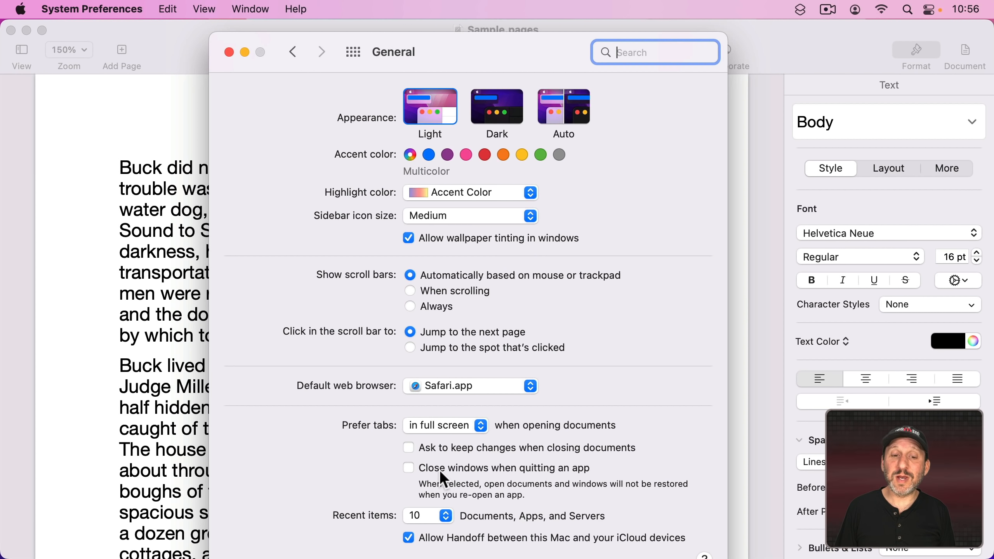
pyautogui.click(408, 467)
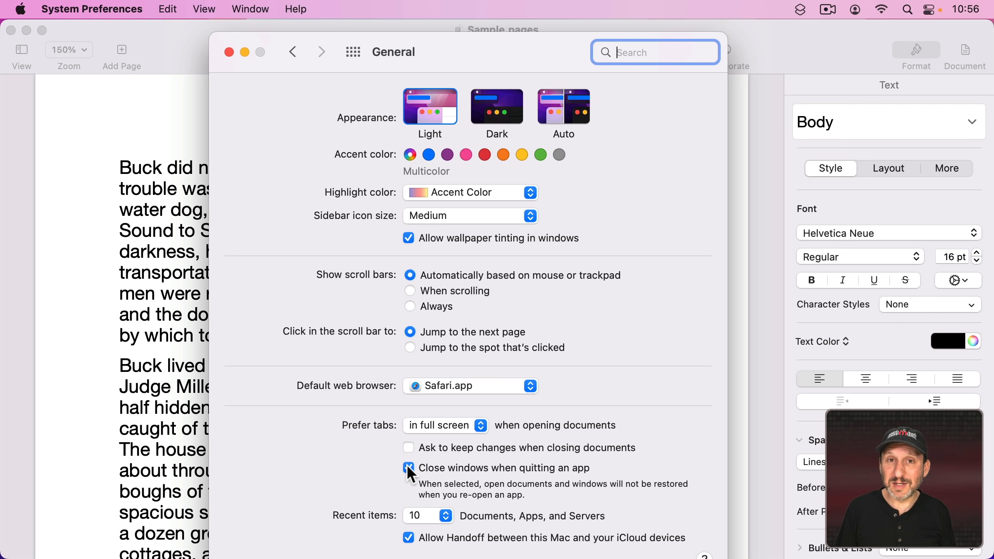
pyautogui.click(409, 468)
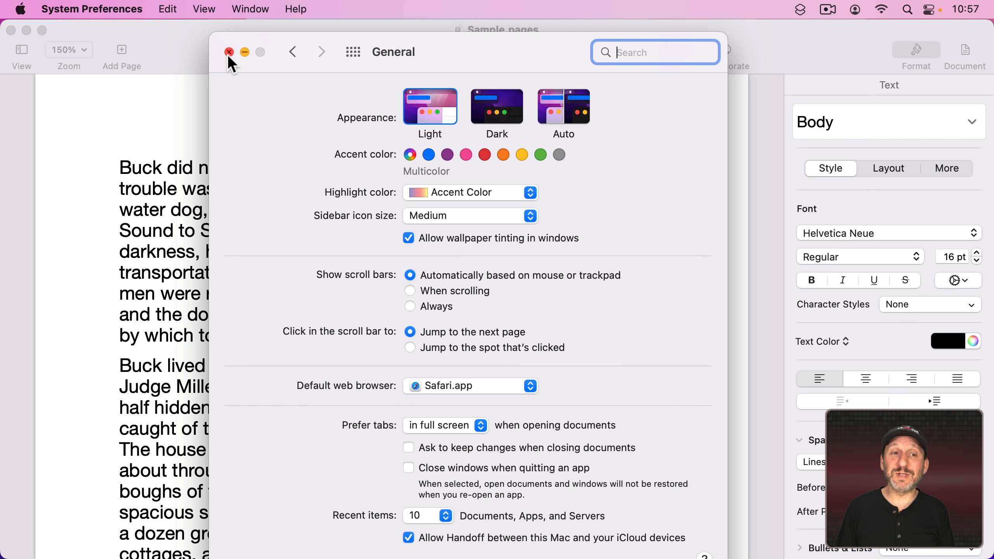
pyautogui.click(230, 52)
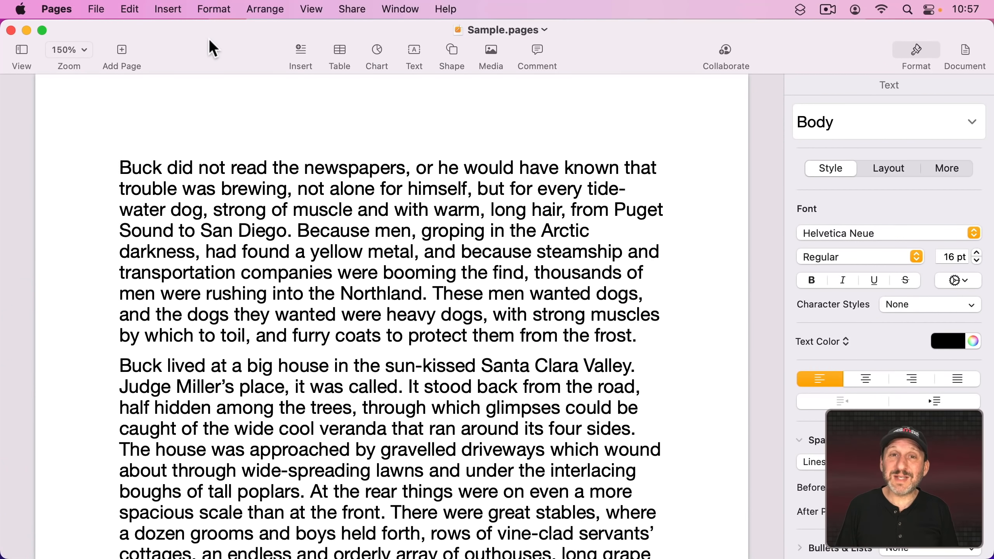
# - Review the Pages app menu, then the File menu to close Sample.pages without quitting
pyautogui.click(56, 9)
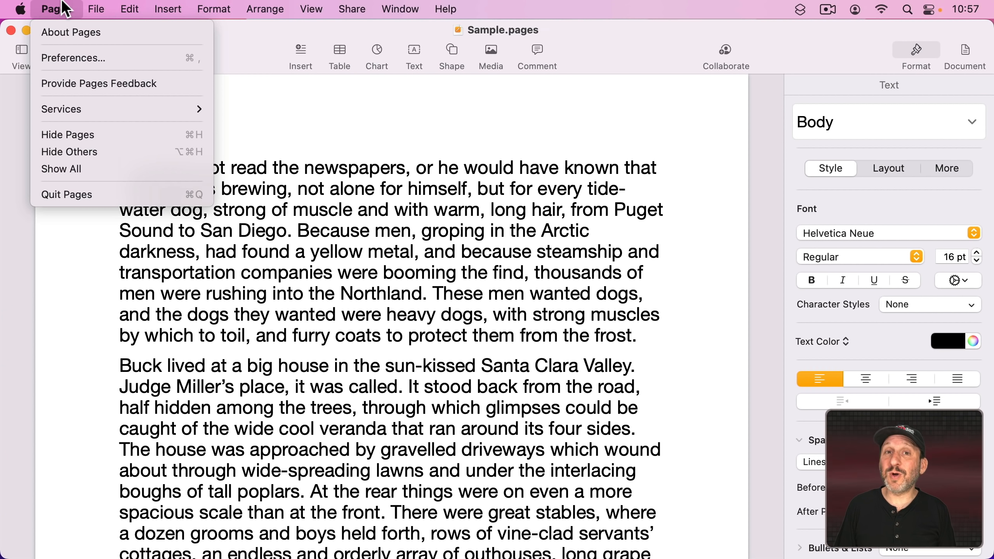
pyautogui.click(95, 8)
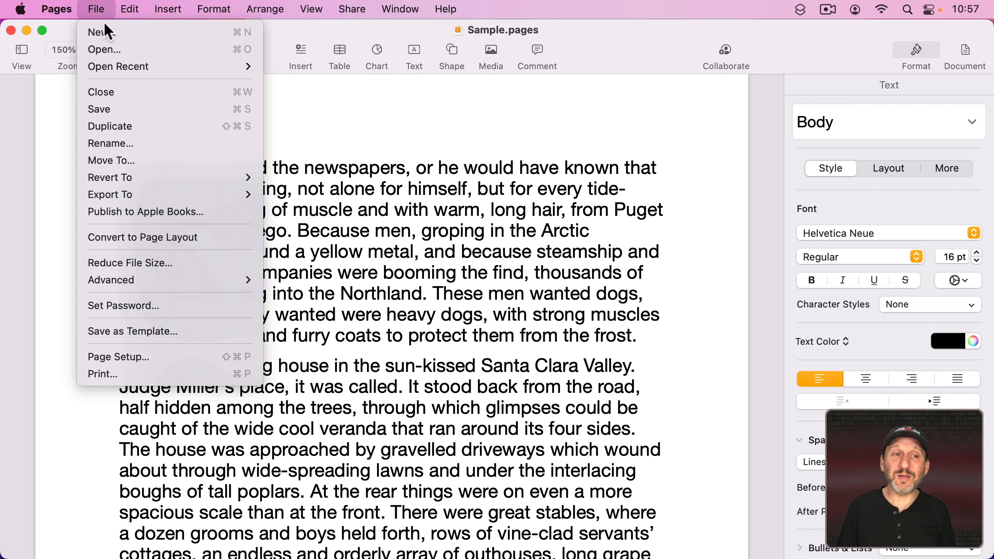
pyautogui.moveTo(159, 91)
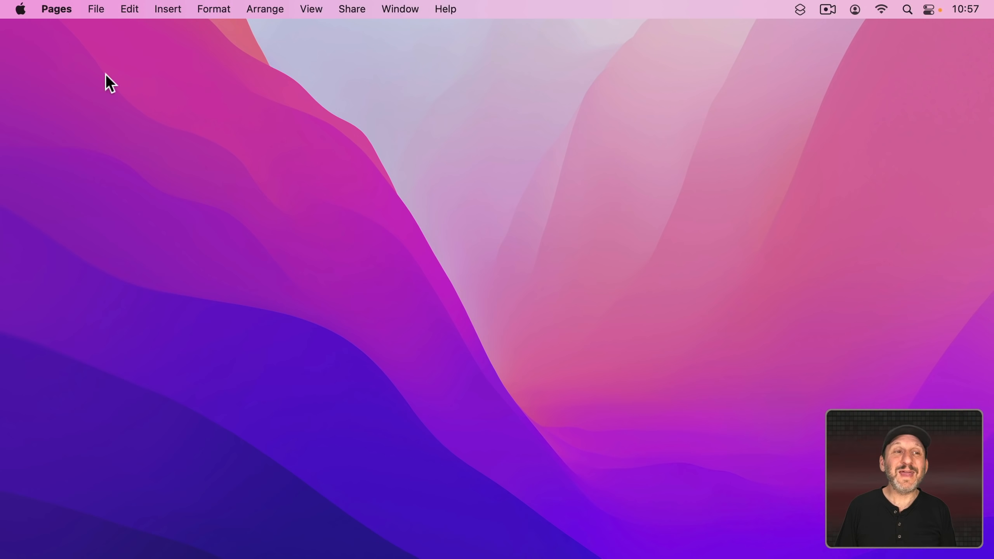
pyautogui.moveTo(57, 18)
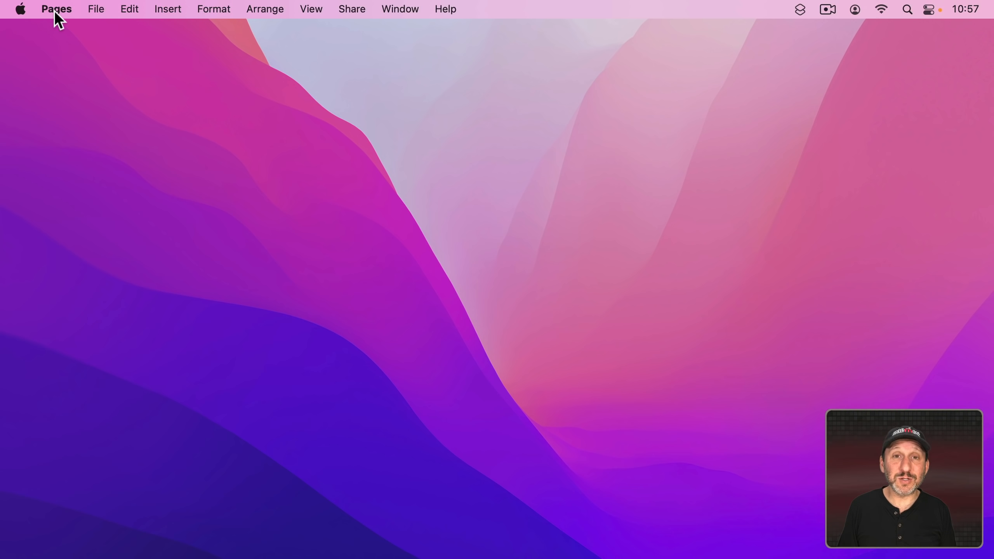
# - Reopen Sample.pages, then hold Option in the Pages menu to reveal Quit and Close All Windows
pyautogui.click(96, 8)
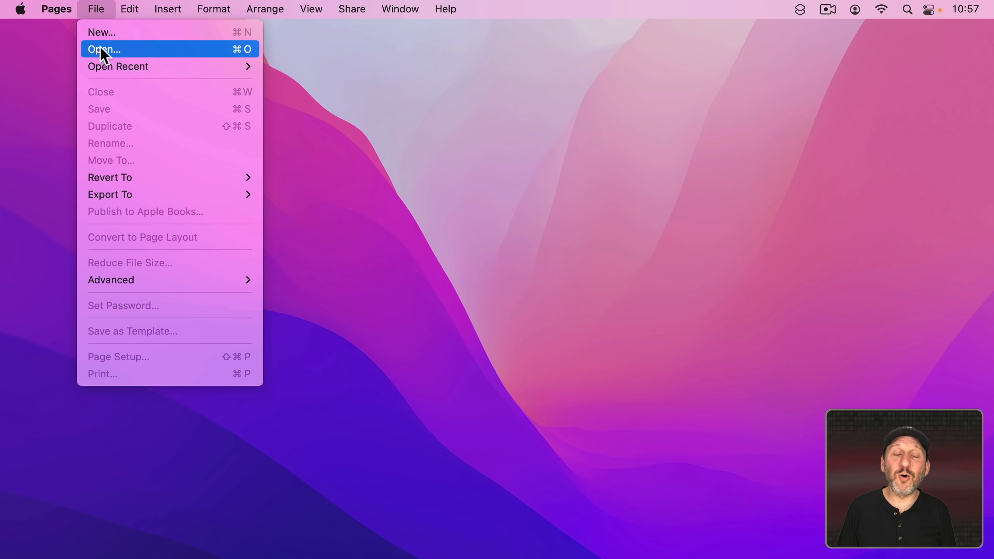
pyautogui.click(104, 49)
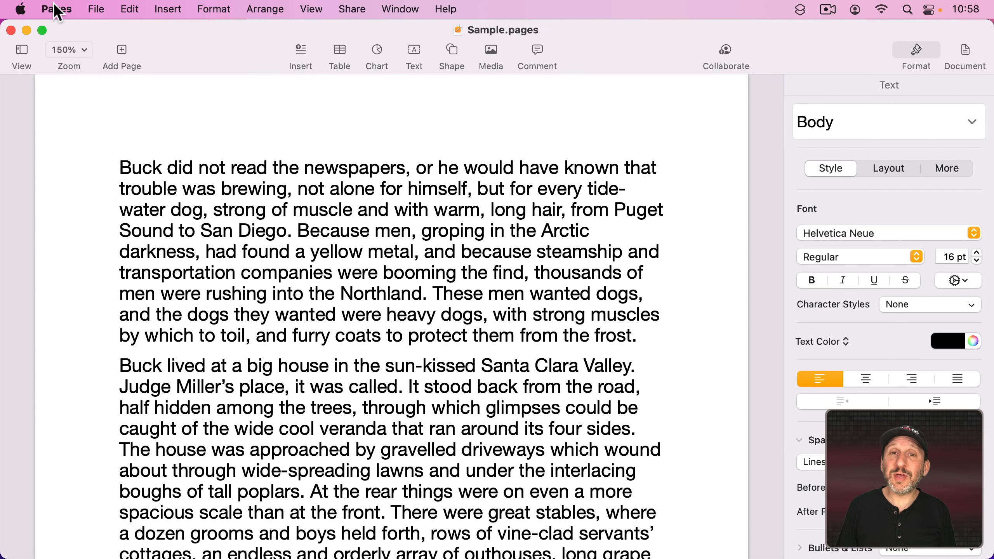
pyautogui.click(56, 9)
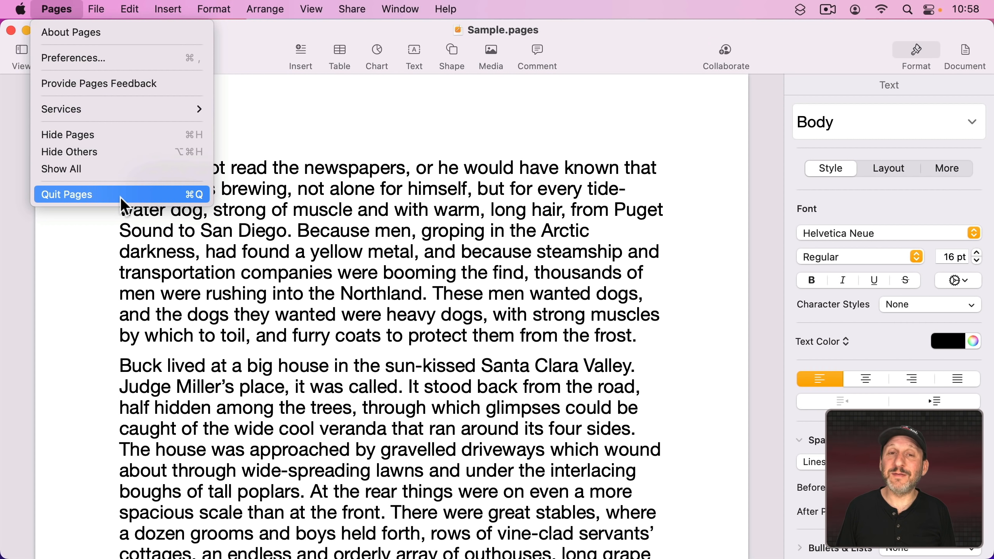
pyautogui.press('option')
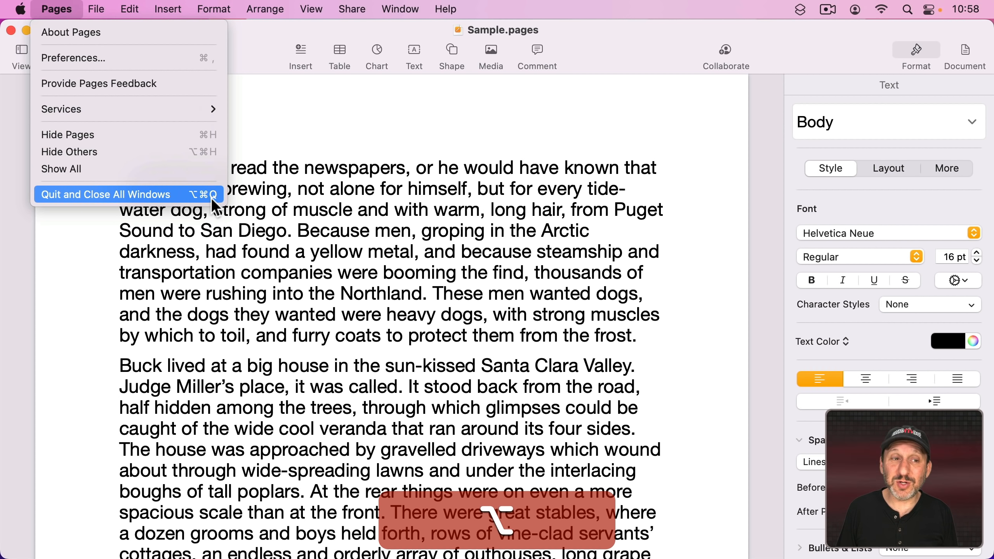
pyautogui.moveTo(263, 202)
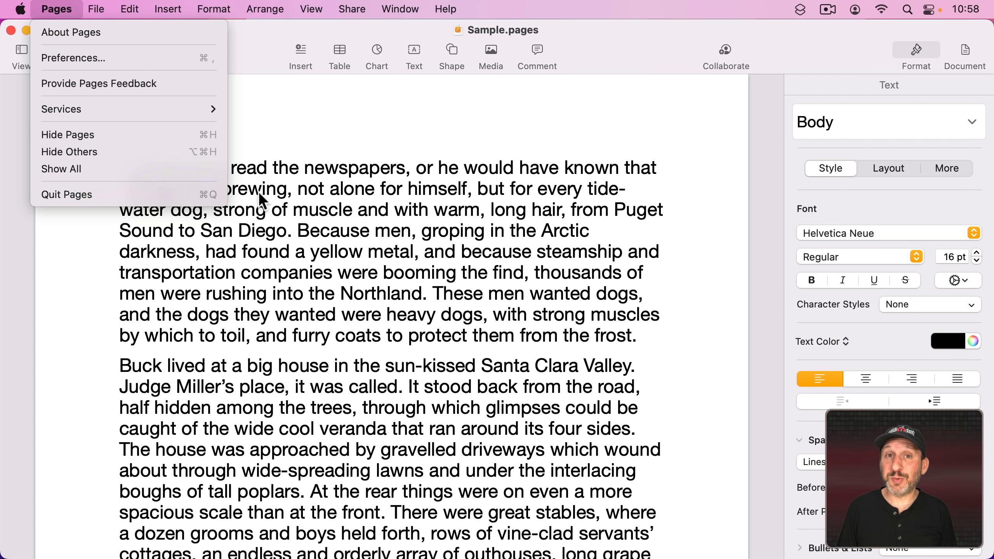
pyautogui.moveTo(67, 194)
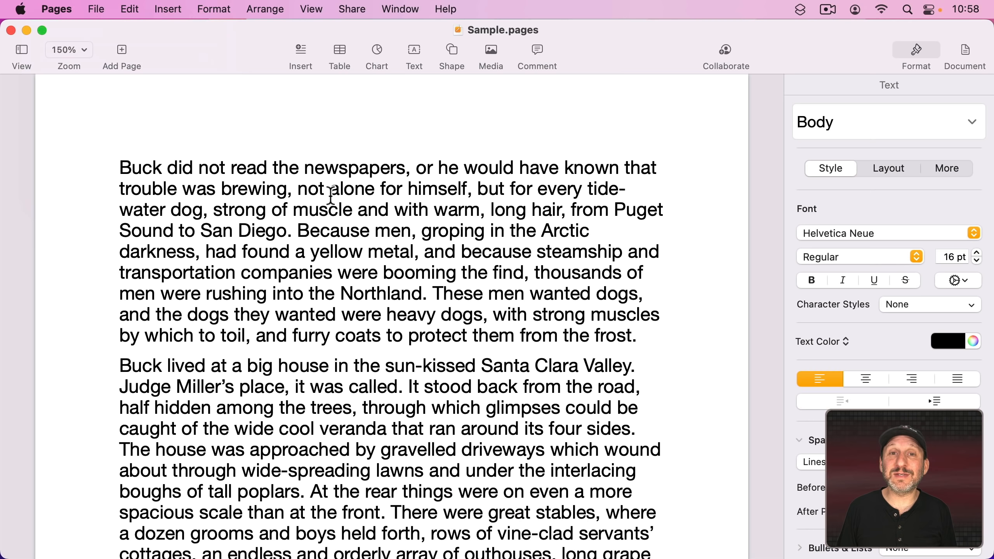
# - Enable 'Close windows when quitting an app' in General settings, then return to the Pages menu
pyautogui.click(21, 9)
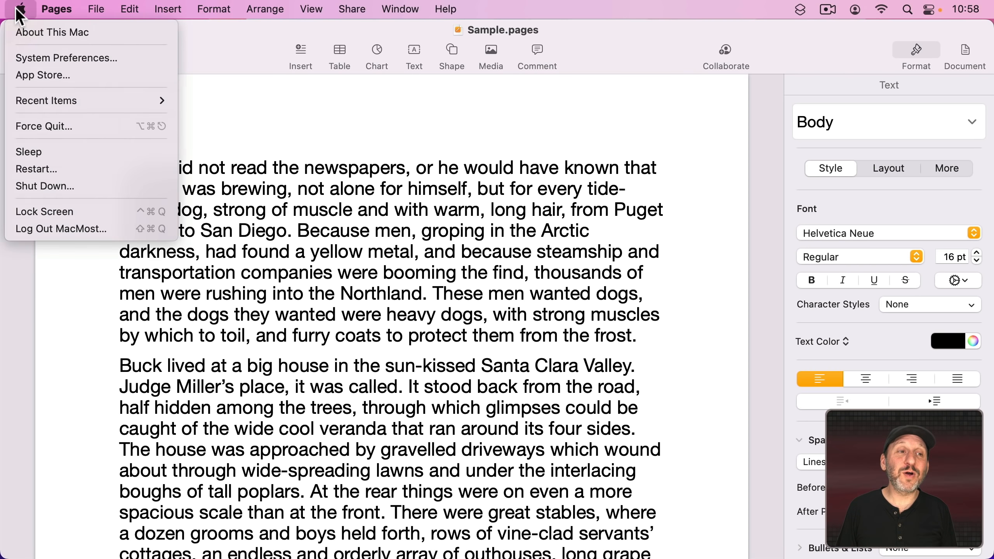
pyautogui.click(66, 58)
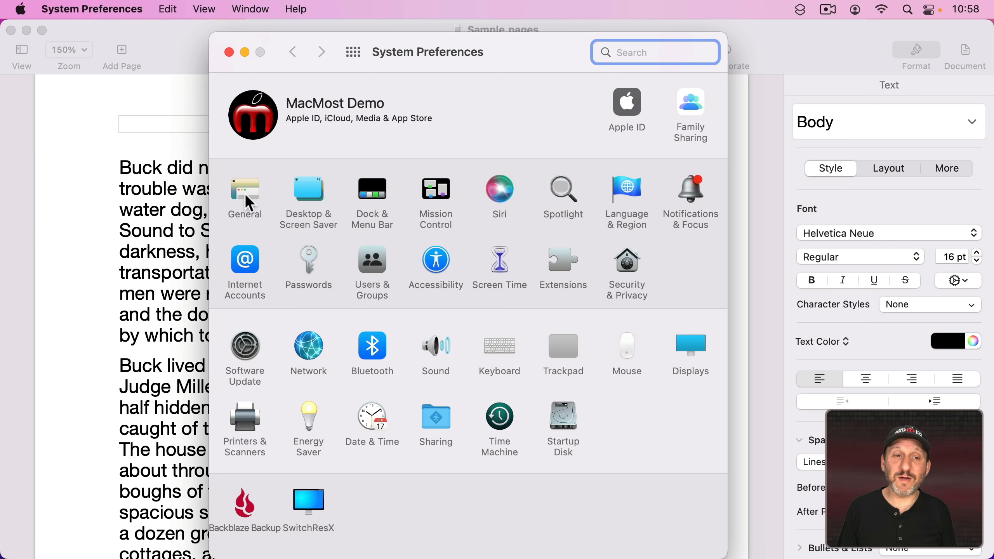
pyautogui.click(244, 194)
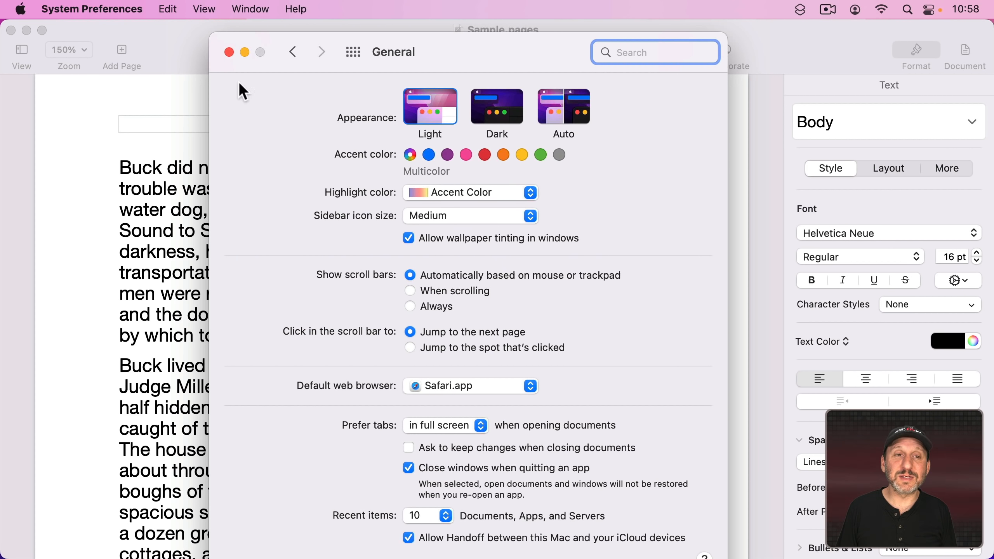
pyautogui.click(51, 8)
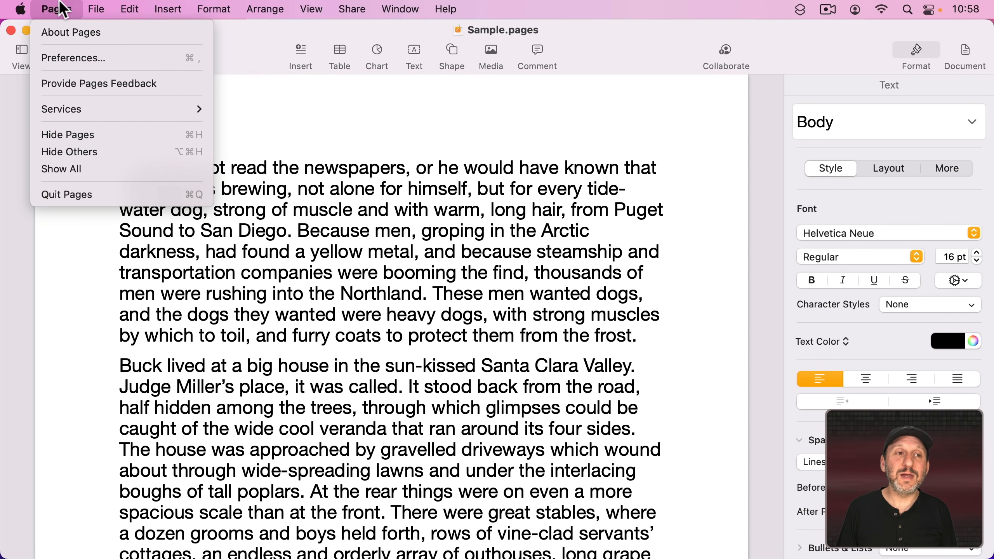